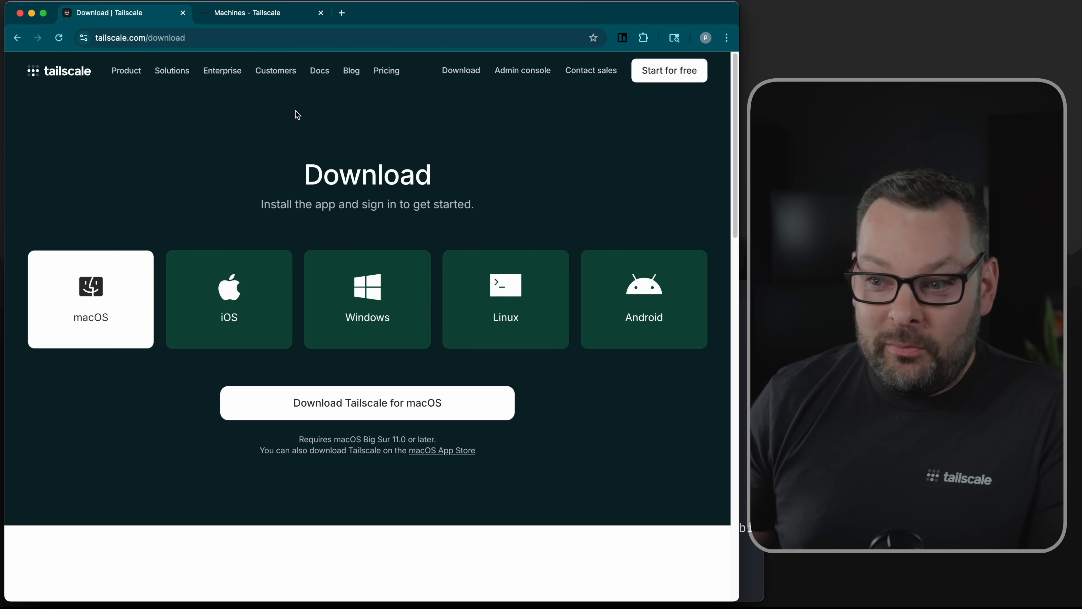
pyautogui.moveTo(136, 395)
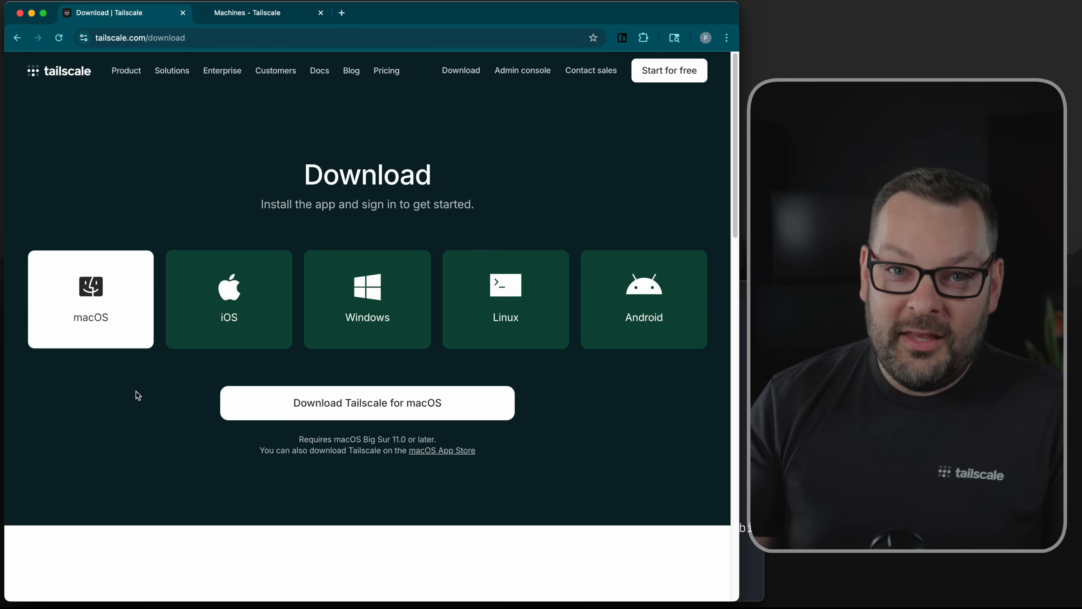
pyautogui.moveTo(228, 339)
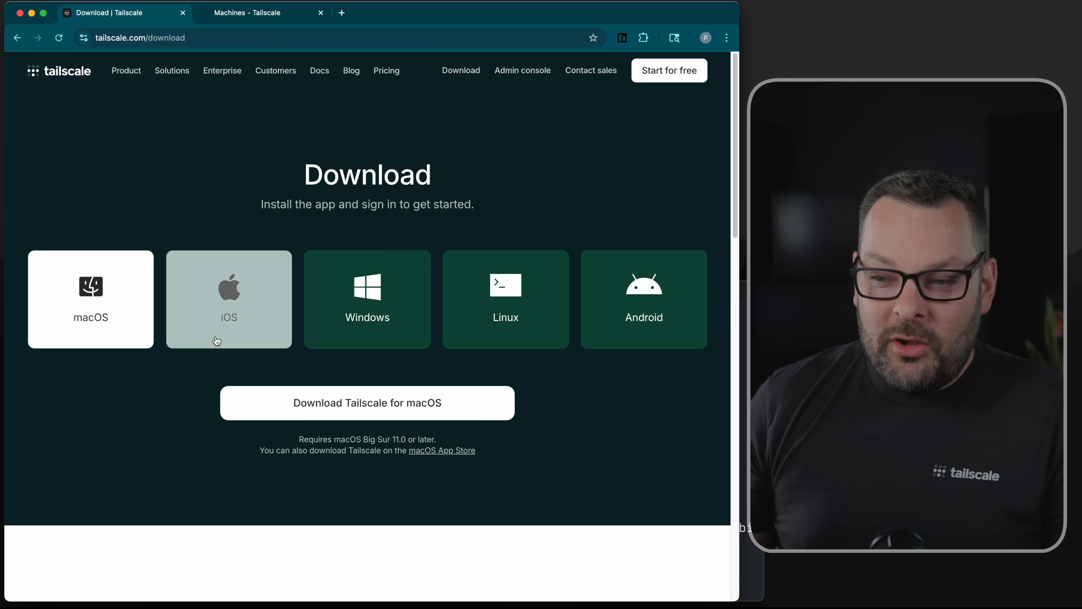
pyautogui.moveTo(193, 423)
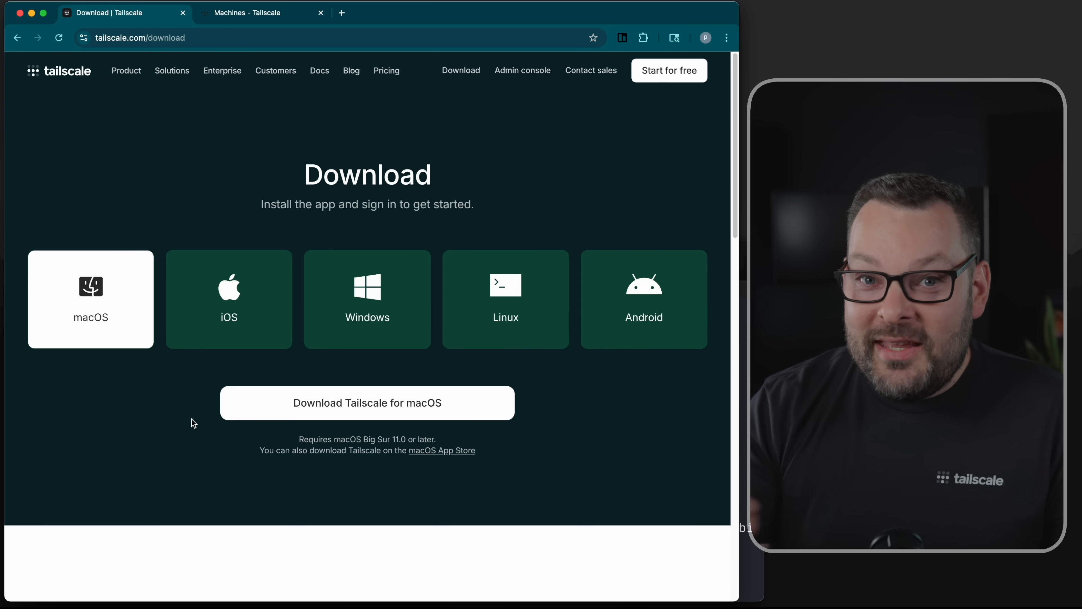
pyautogui.moveTo(598, 407)
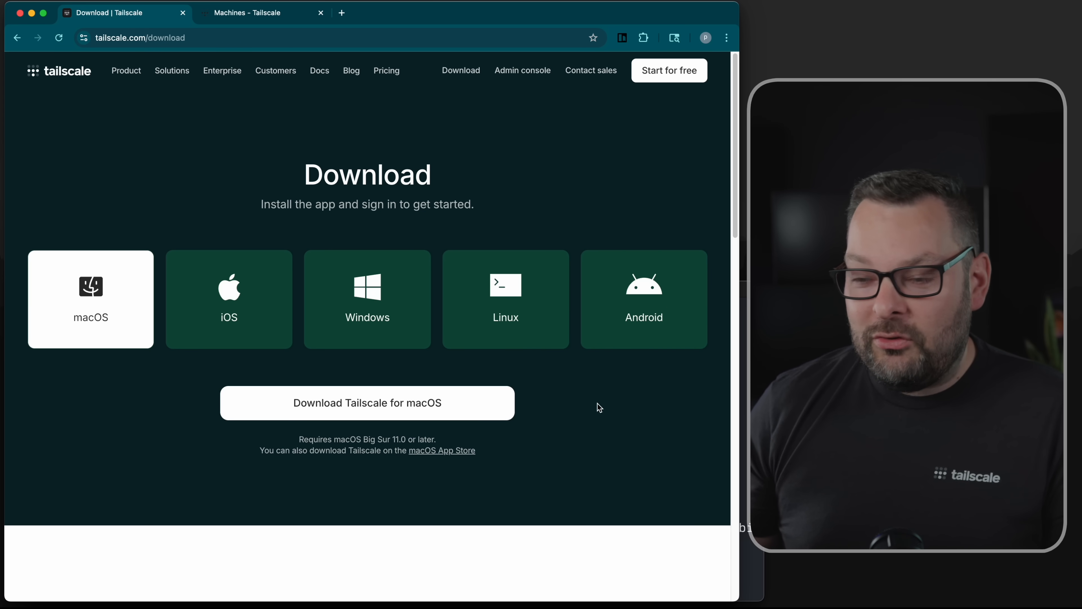
pyautogui.moveTo(623, 412)
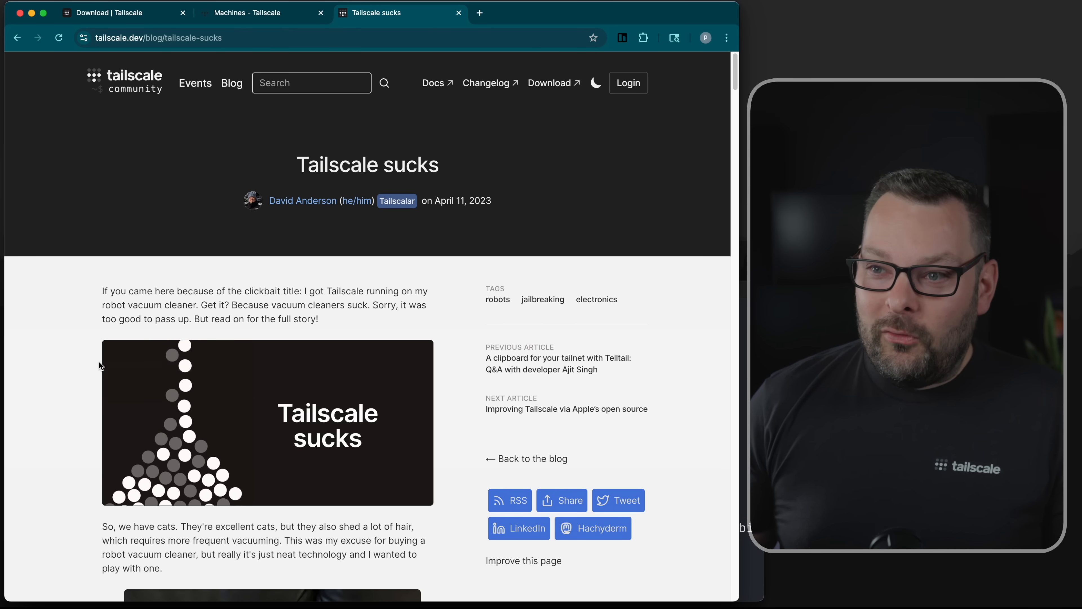
# Step: From the download page, navigate via the Product menu to the How Tailscale works article
pyautogui.click(103, 13)
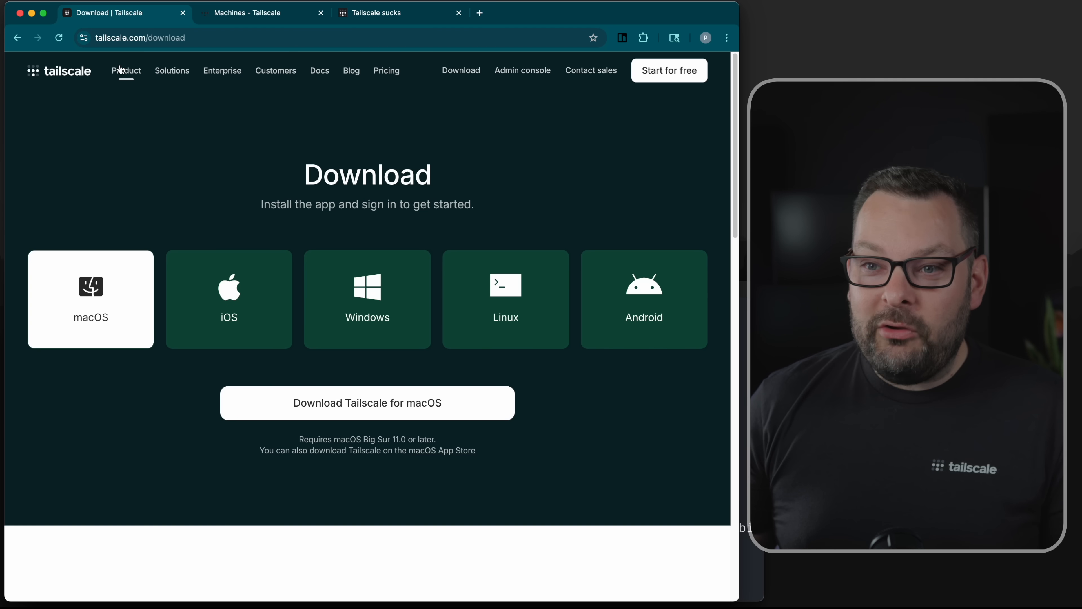
pyautogui.click(126, 71)
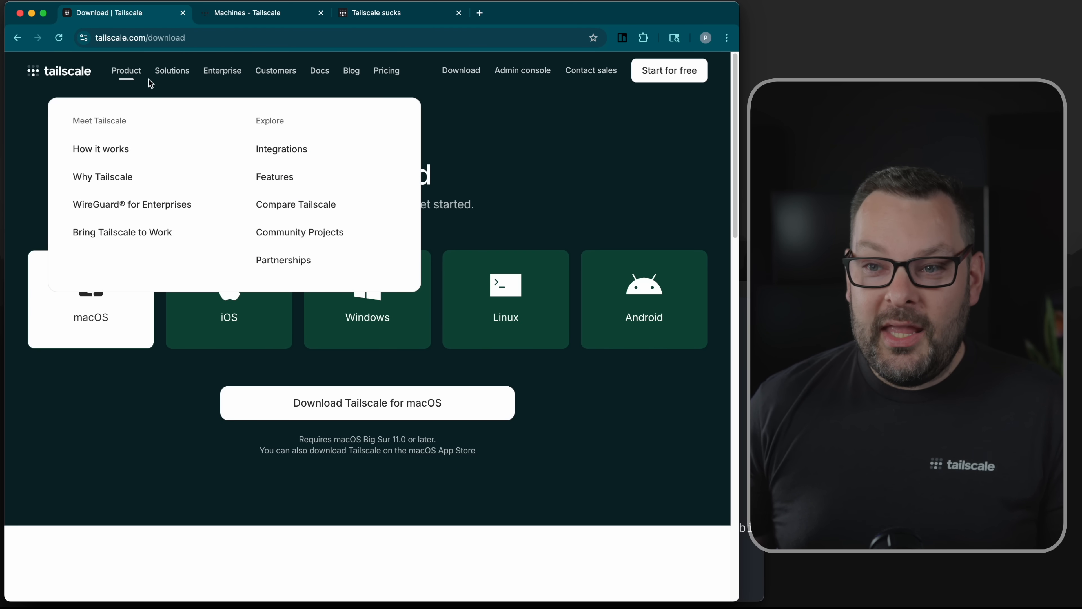
pyautogui.click(100, 148)
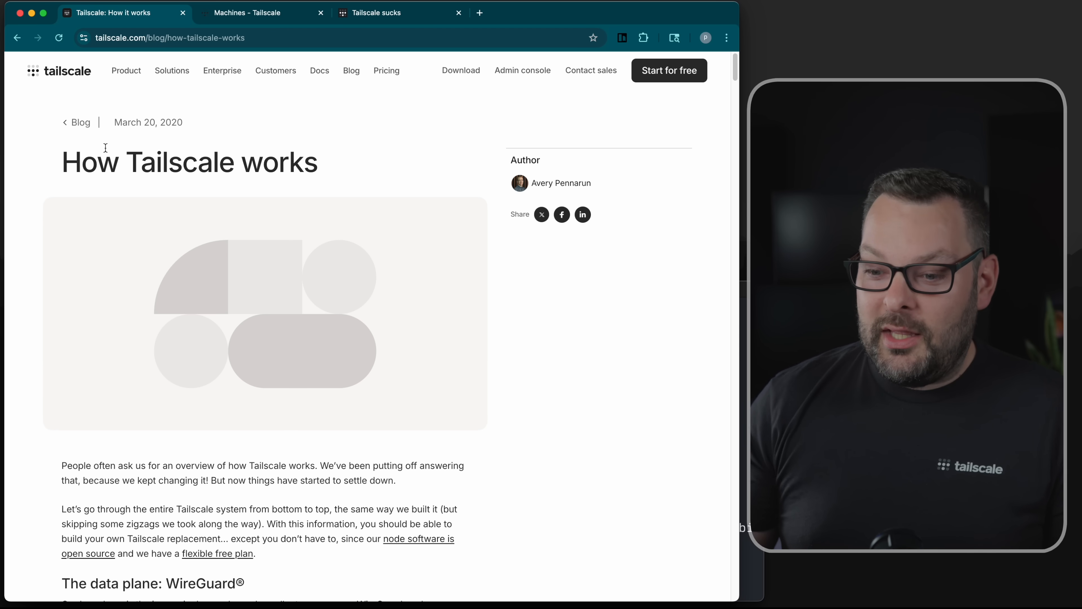
# Step: Scroll the article down to its hub-and-spoke and mesh network diagrams
pyautogui.scroll(-3)
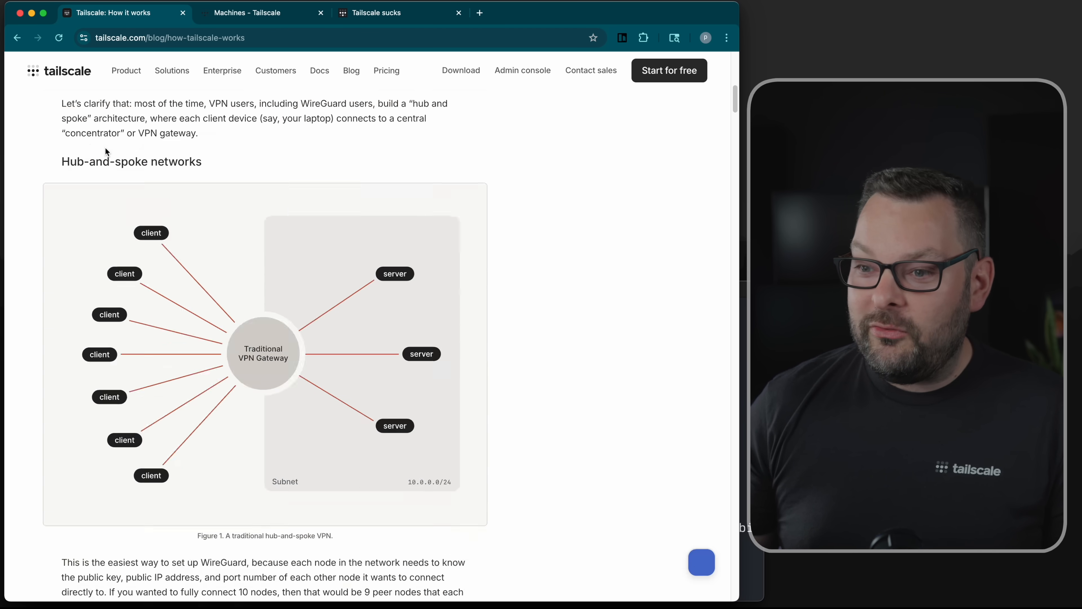
pyautogui.scroll(-3)
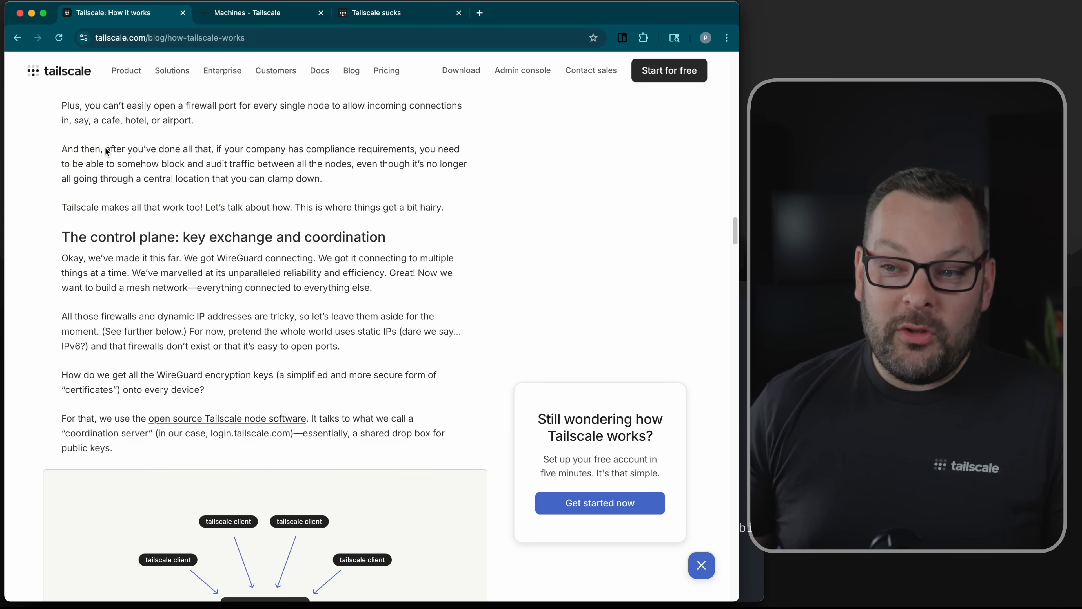
pyautogui.scroll(-3)
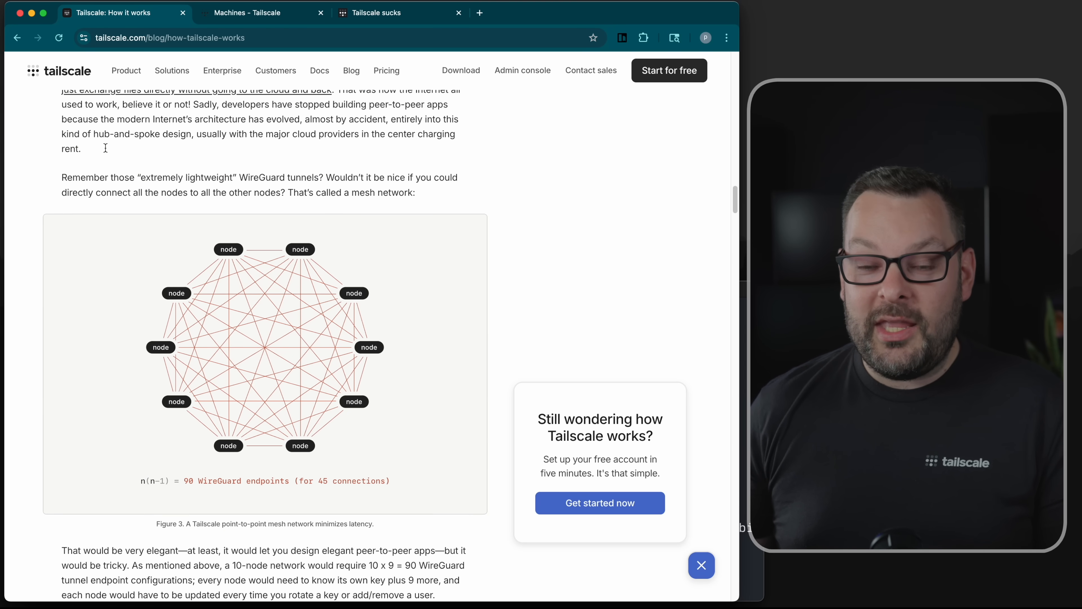
pyautogui.scroll(3)
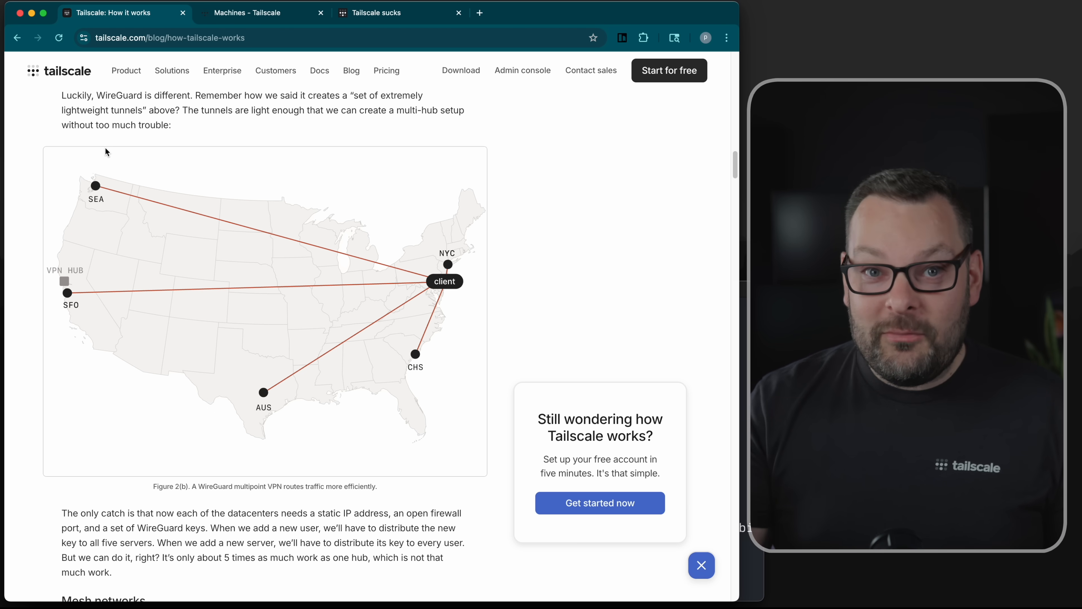
pyautogui.scroll(-3)
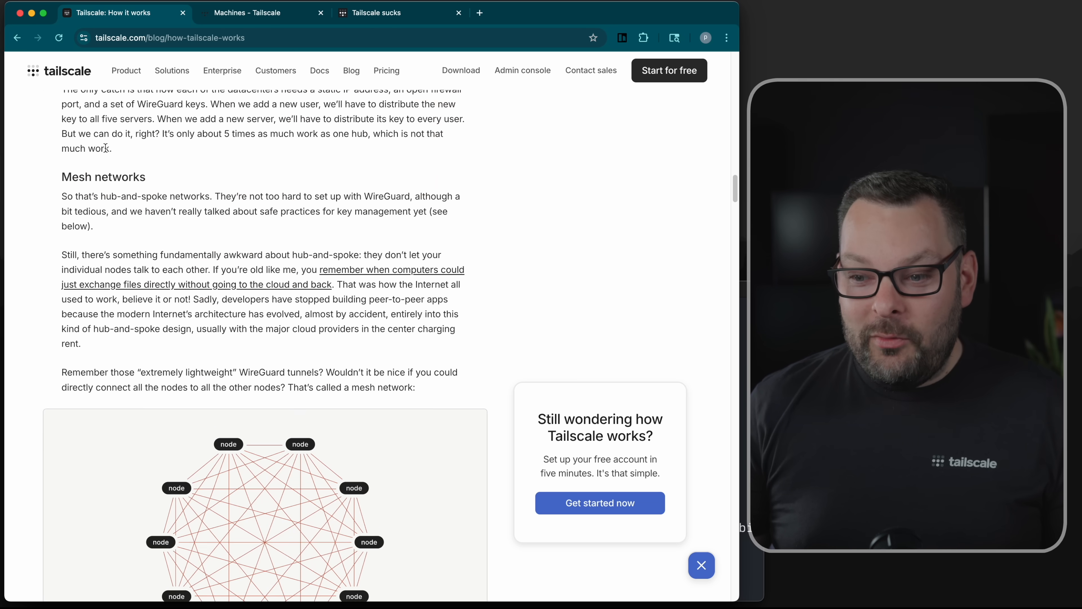
pyautogui.scroll(-3)
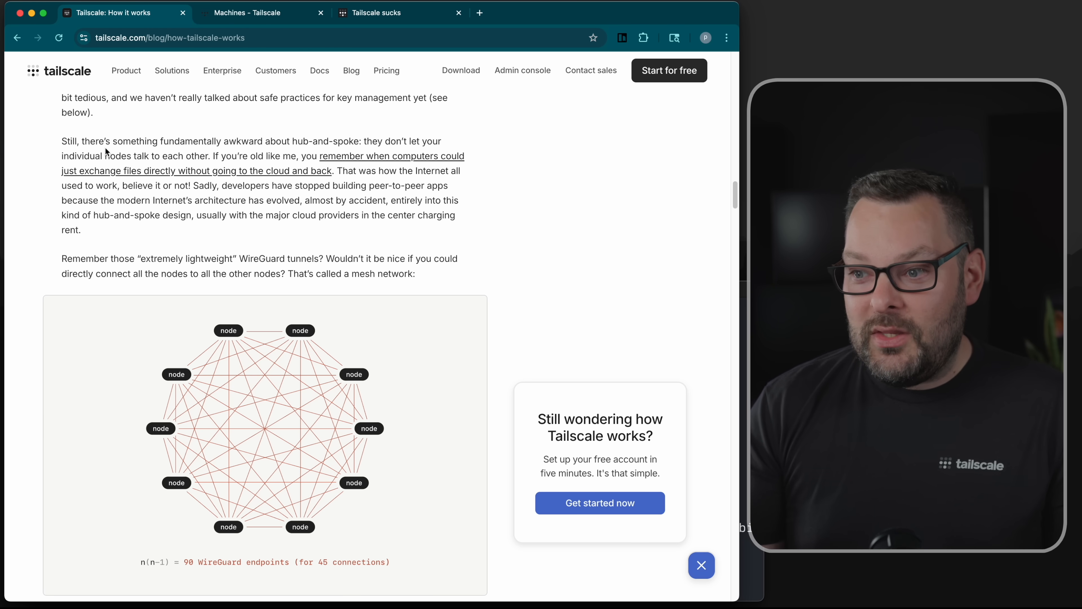
pyautogui.scroll(-3)
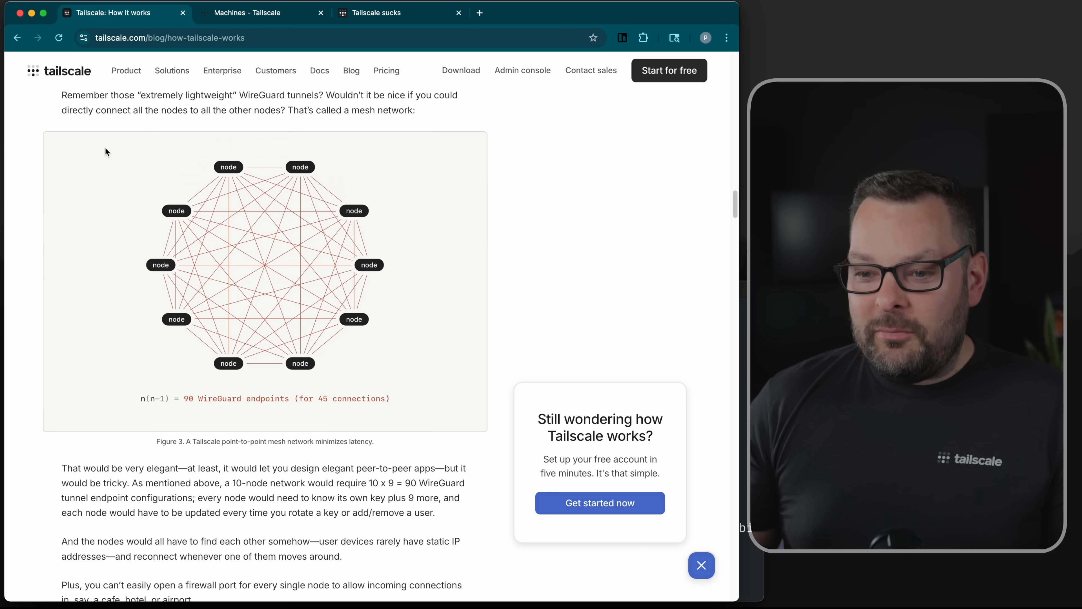
pyautogui.scroll(-3)
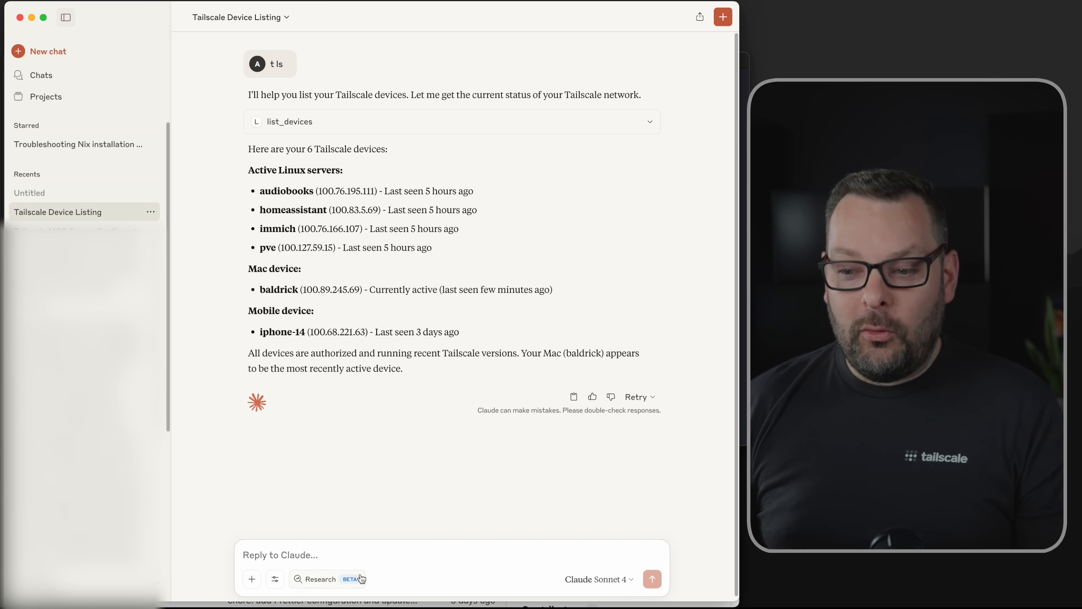
pyautogui.click(274, 578)
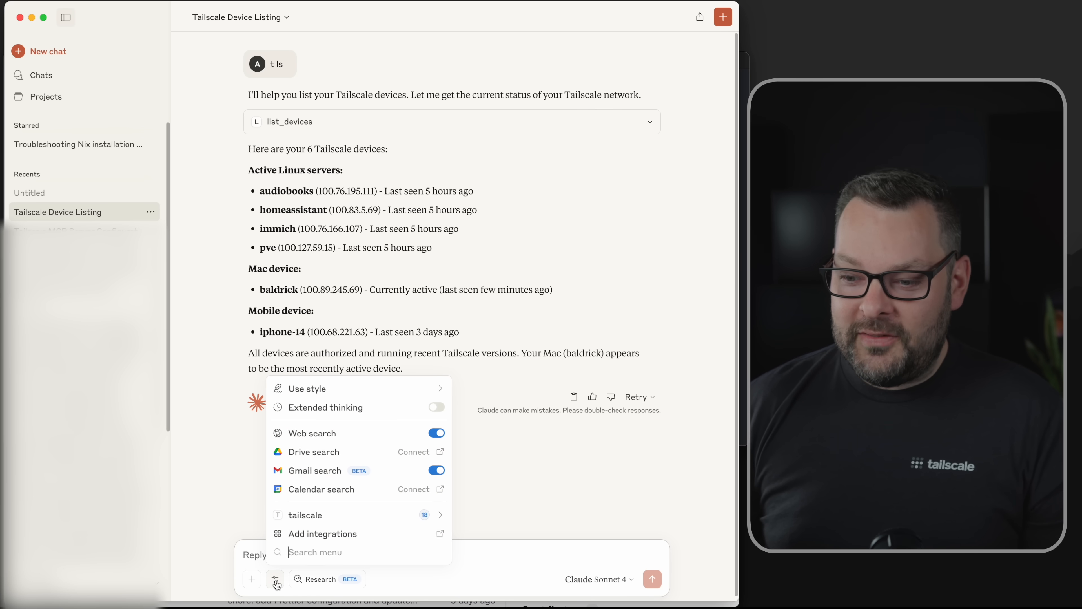
pyautogui.click(305, 514)
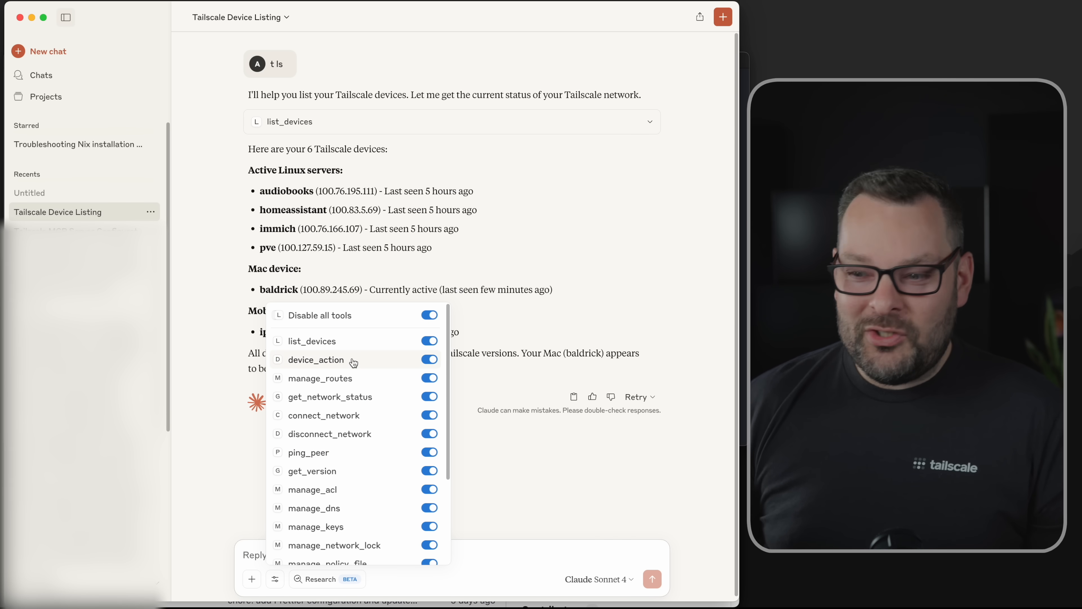
pyautogui.moveTo(415, 512)
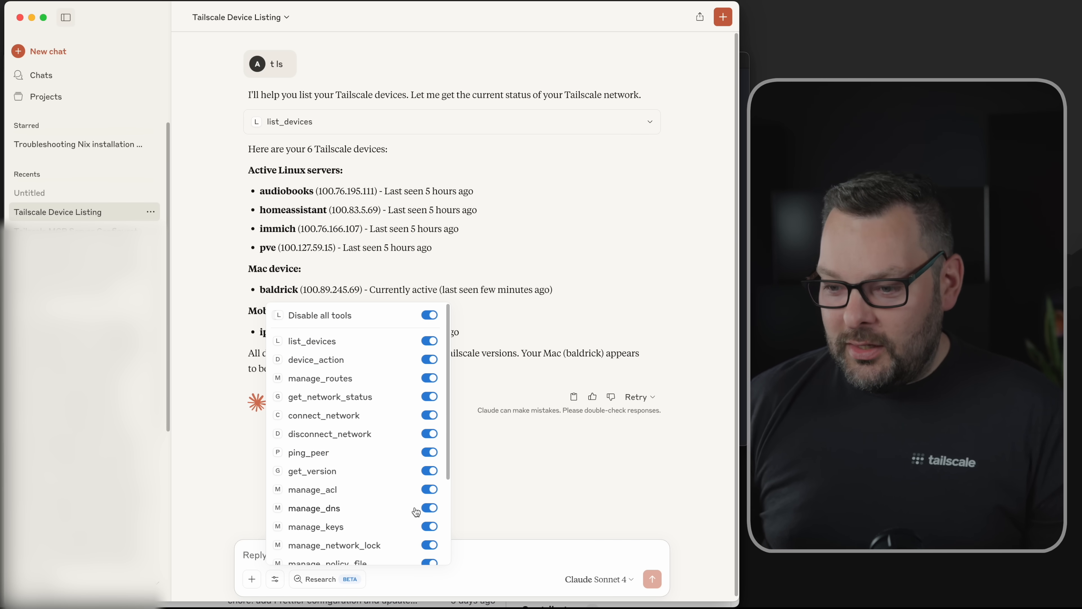
pyautogui.scroll(-3)
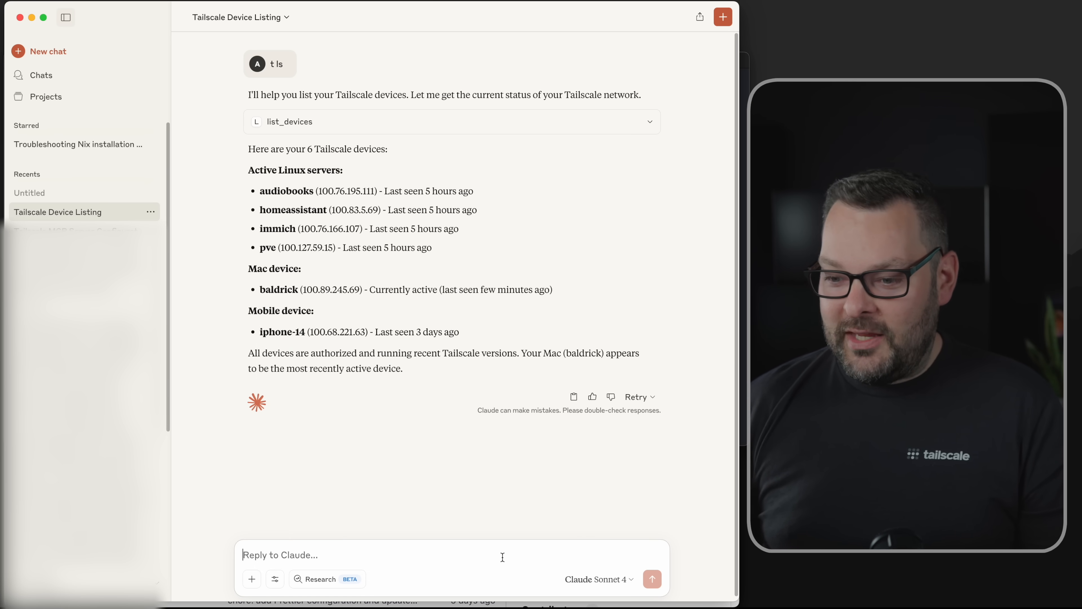
# Step: Ask Claude for get_tailnet_info and review the returned Network Overview with MagicDNS enabled
pyautogui.write('t get_tailnet_info')
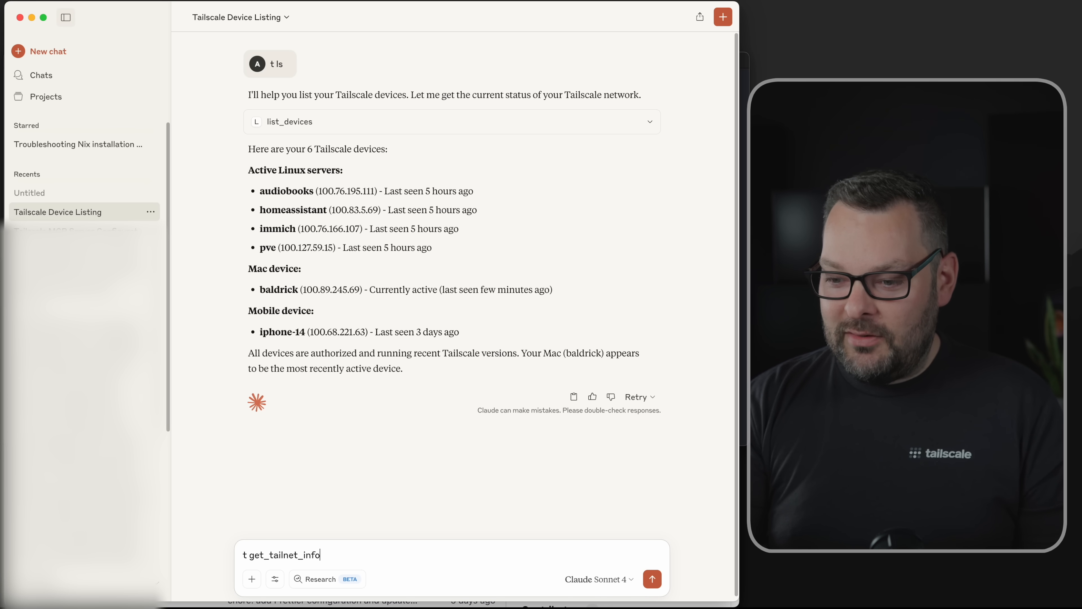
pyautogui.click(651, 578)
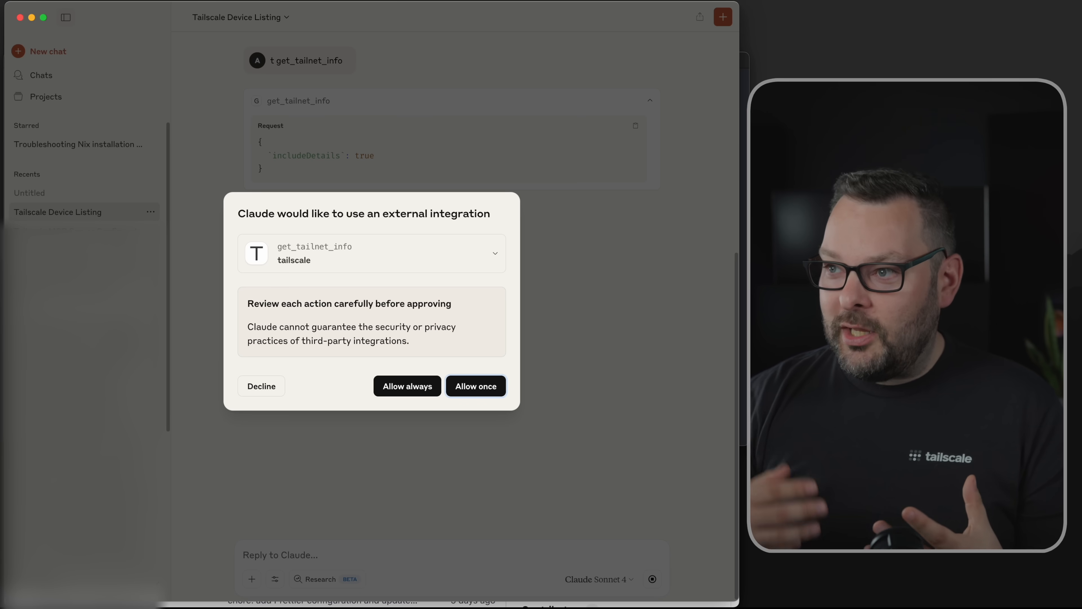
pyautogui.moveTo(431, 378)
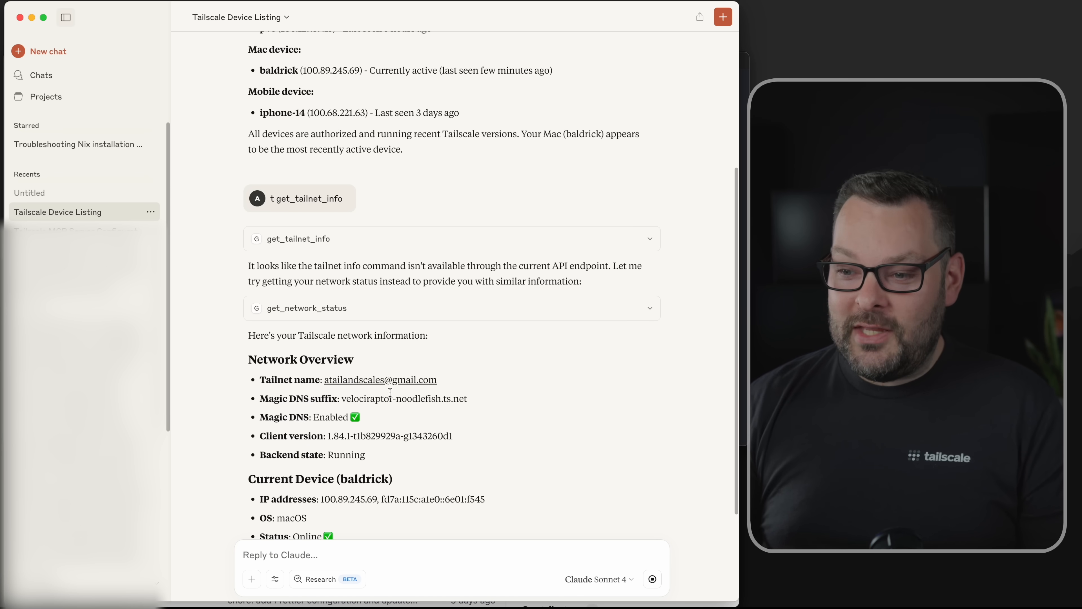
pyautogui.scroll(-3)
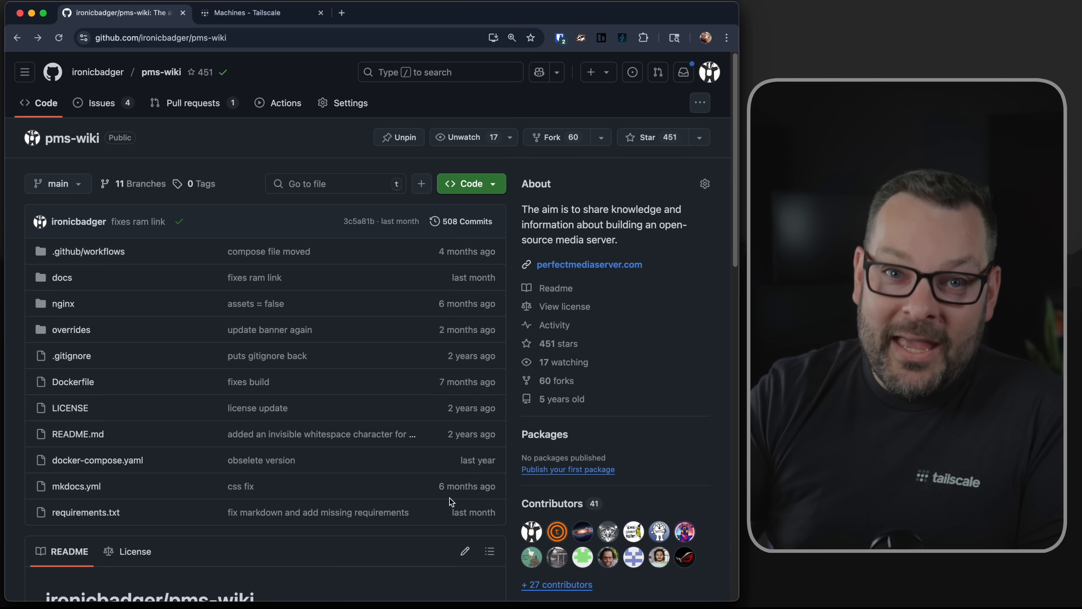
pyautogui.moveTo(145, 262)
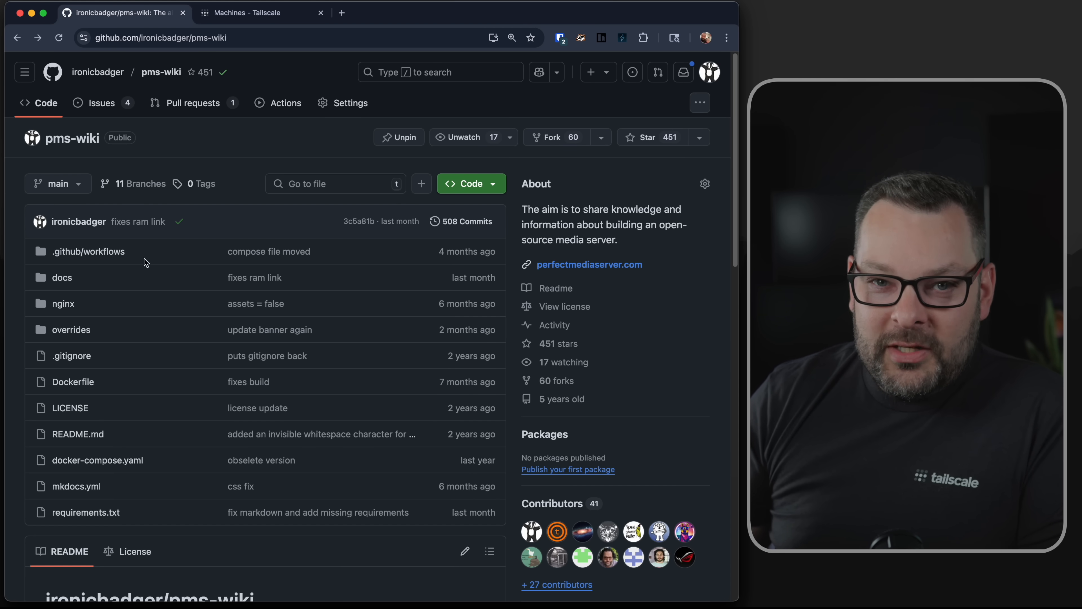
# Step: Open build-publish-deploy.yml in .github/workflows and view its Connect Tailscale step
pyautogui.click(88, 250)
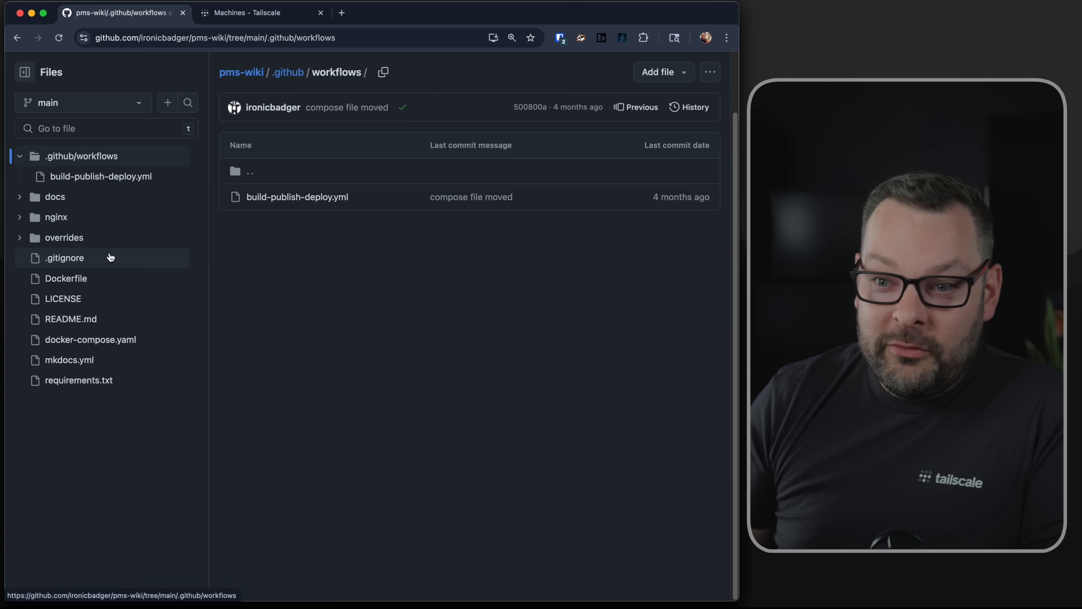
pyautogui.click(297, 197)
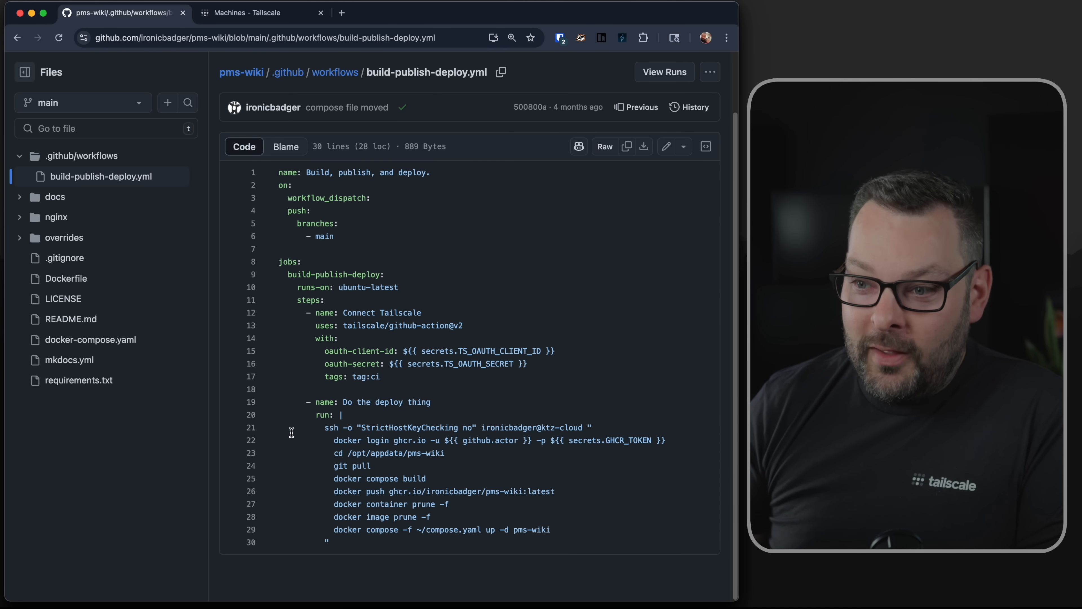
pyautogui.doubleClick(372, 376)
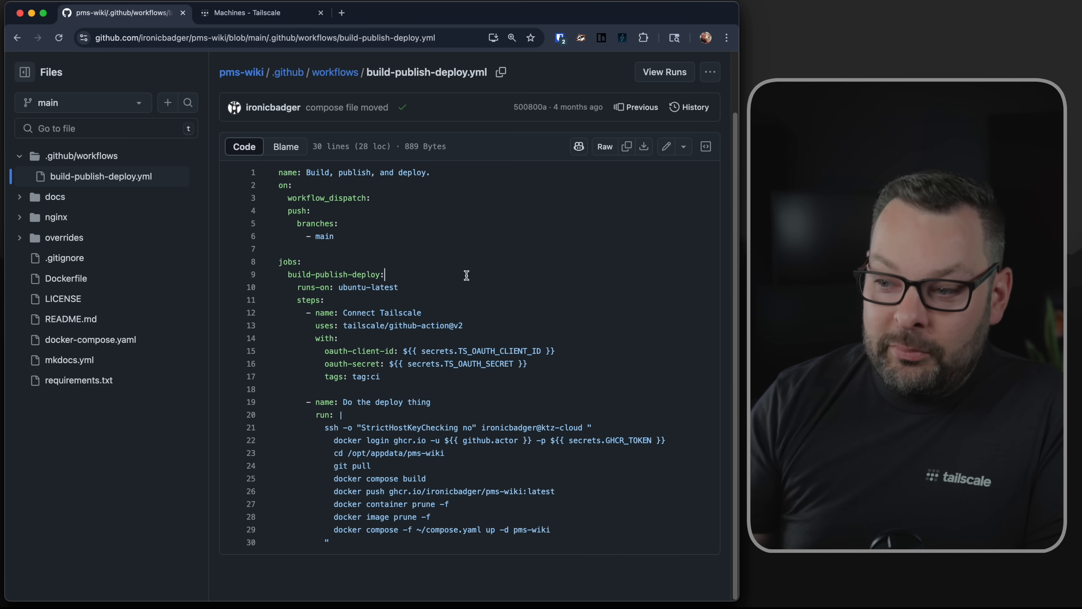
pyautogui.moveTo(470, 364)
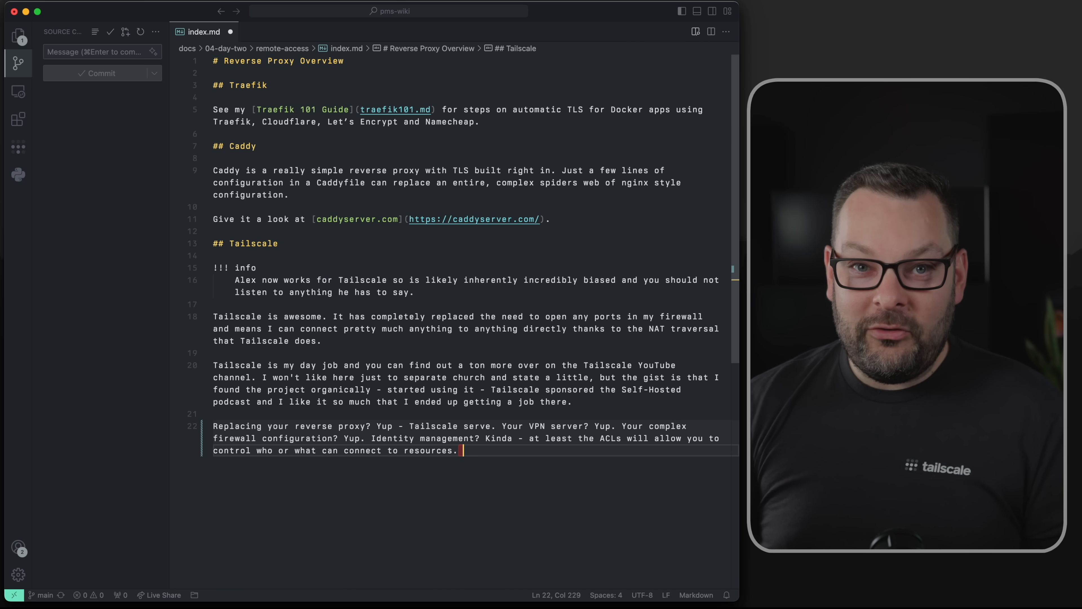
# Step: Append 123 to the last Tailscale paragraph of index.md and stage the file
pyautogui.write('123')
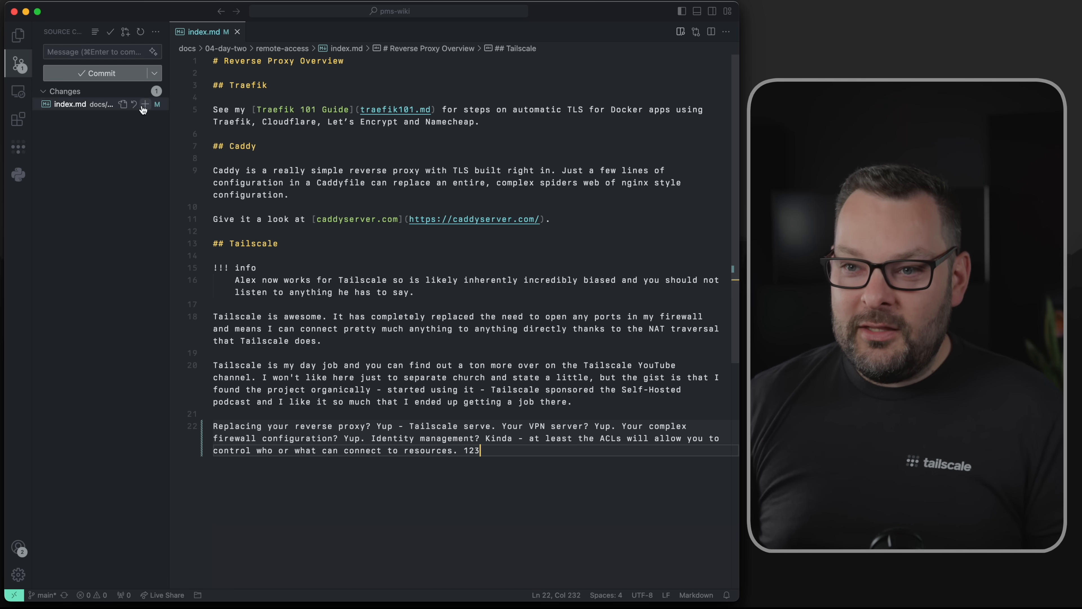
pyautogui.click(145, 104)
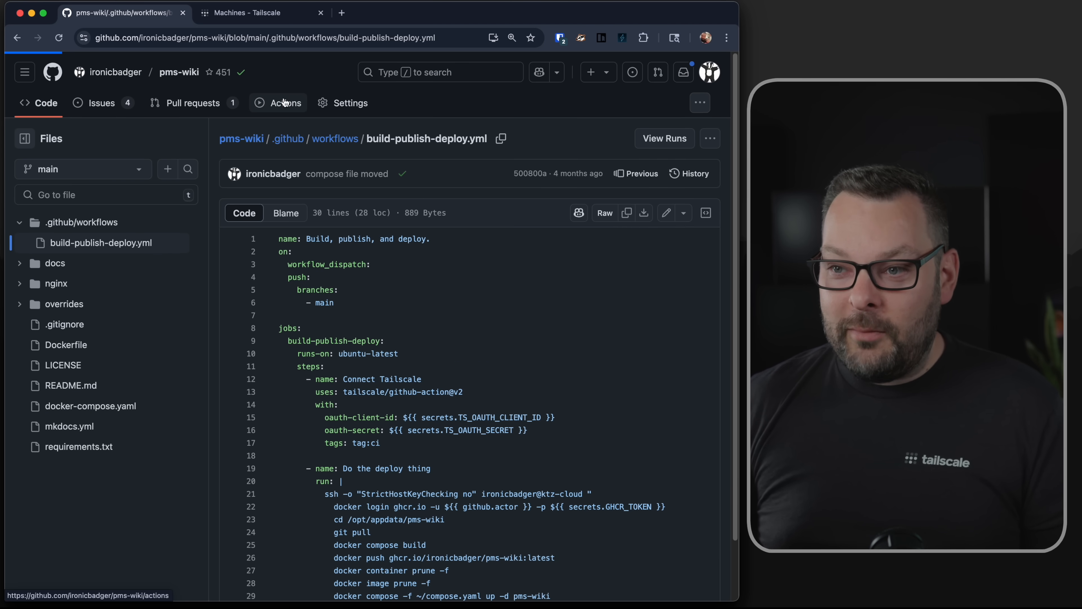
# Step: View the queued test run's job log in Actions, then return to the Tailscale Machines page
pyautogui.click(285, 102)
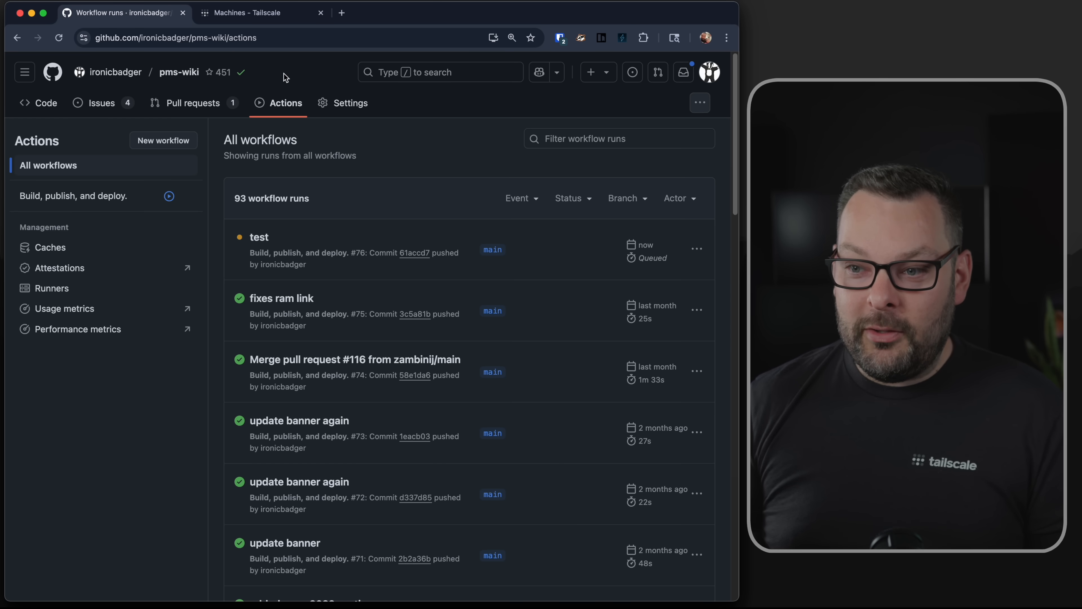
pyautogui.moveTo(259, 237)
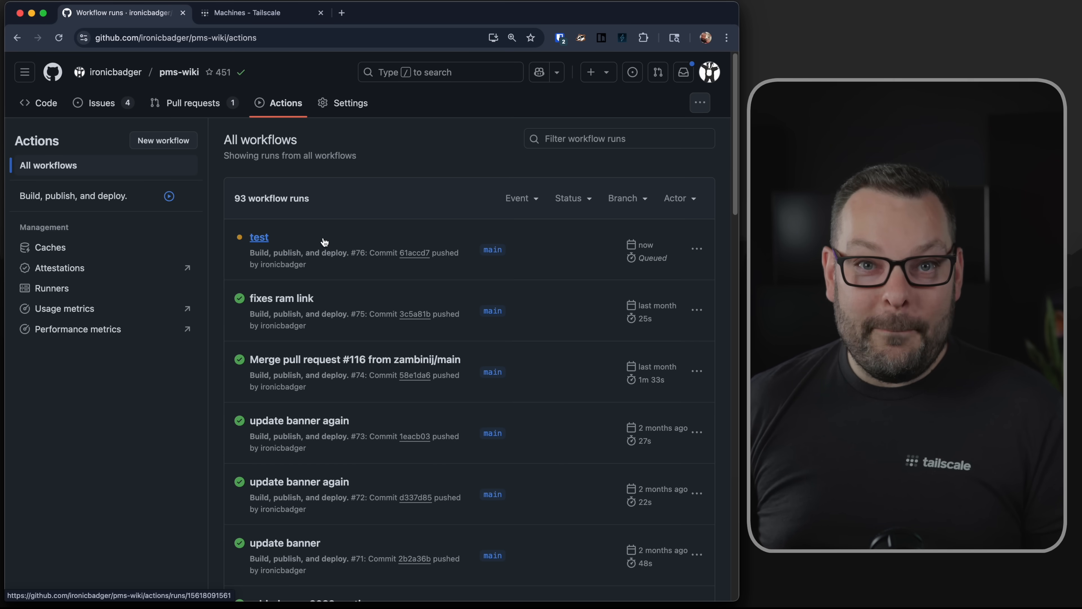
pyautogui.click(259, 238)
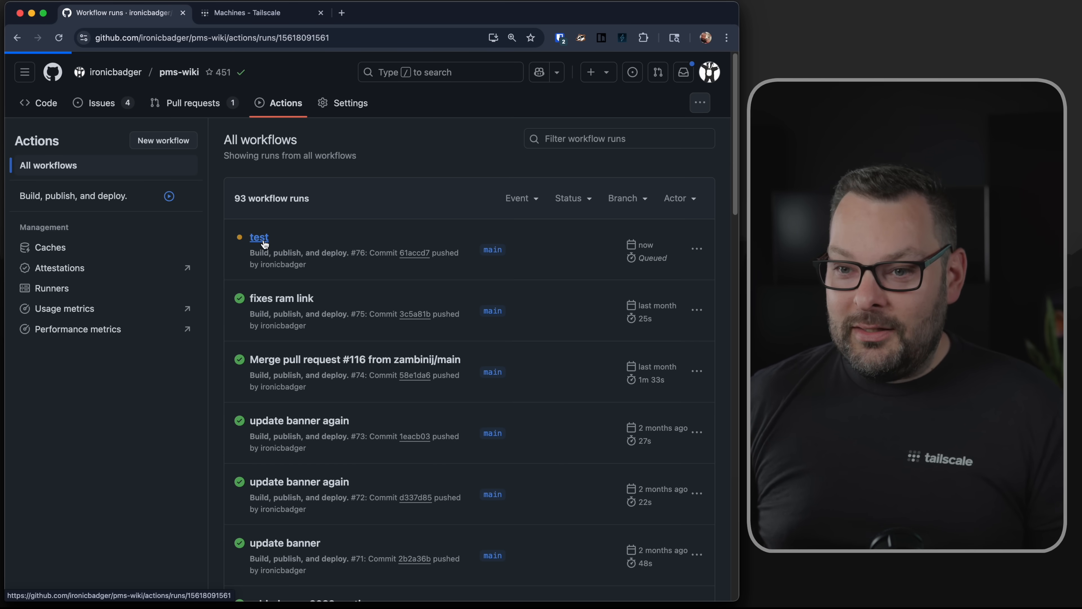
pyautogui.click(260, 237)
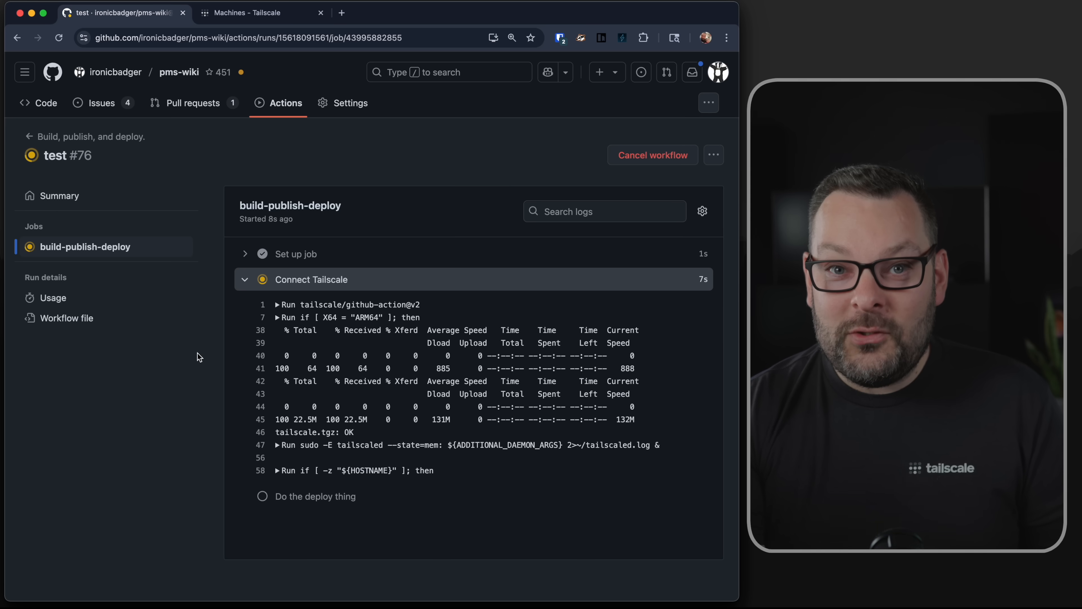
pyautogui.scroll(-3)
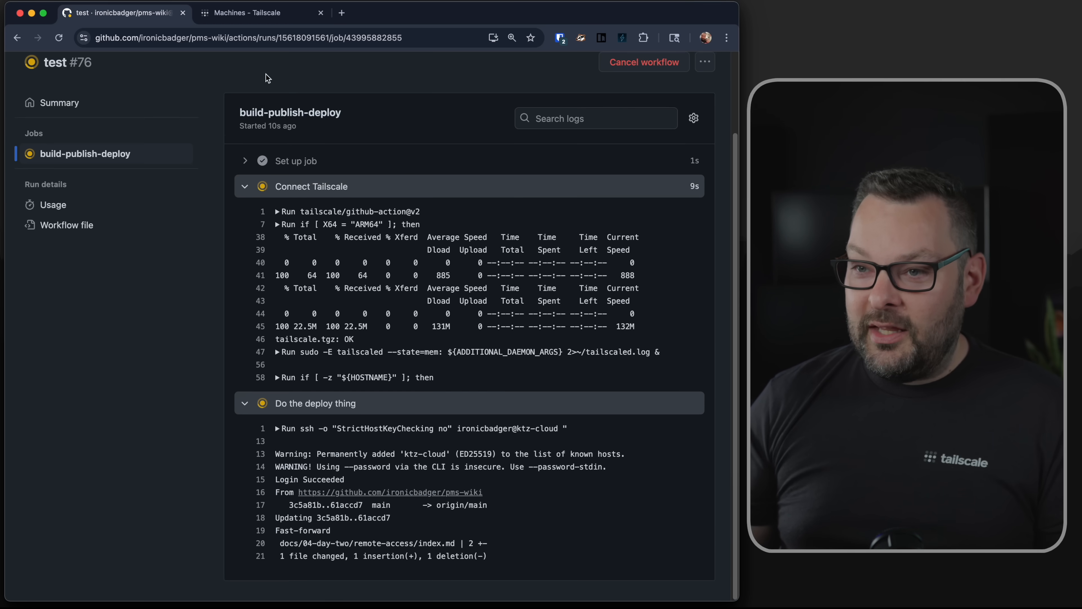
pyautogui.click(259, 13)
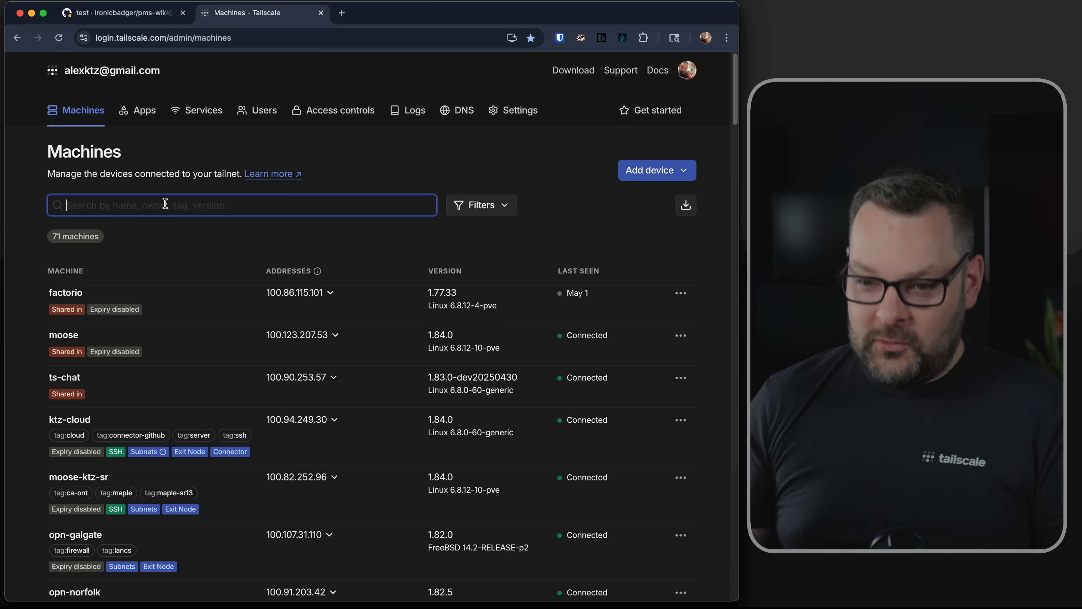
# Step: Filter the Machines list for 'github' to show the single ephemeral CI machine
pyautogui.write('github')
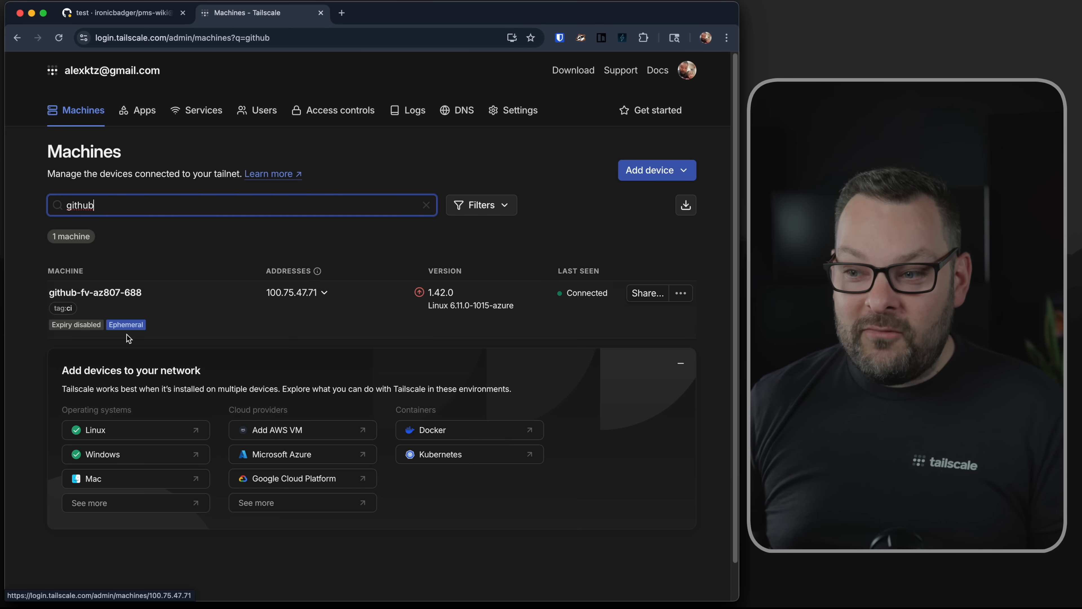
pyautogui.moveTo(156, 324)
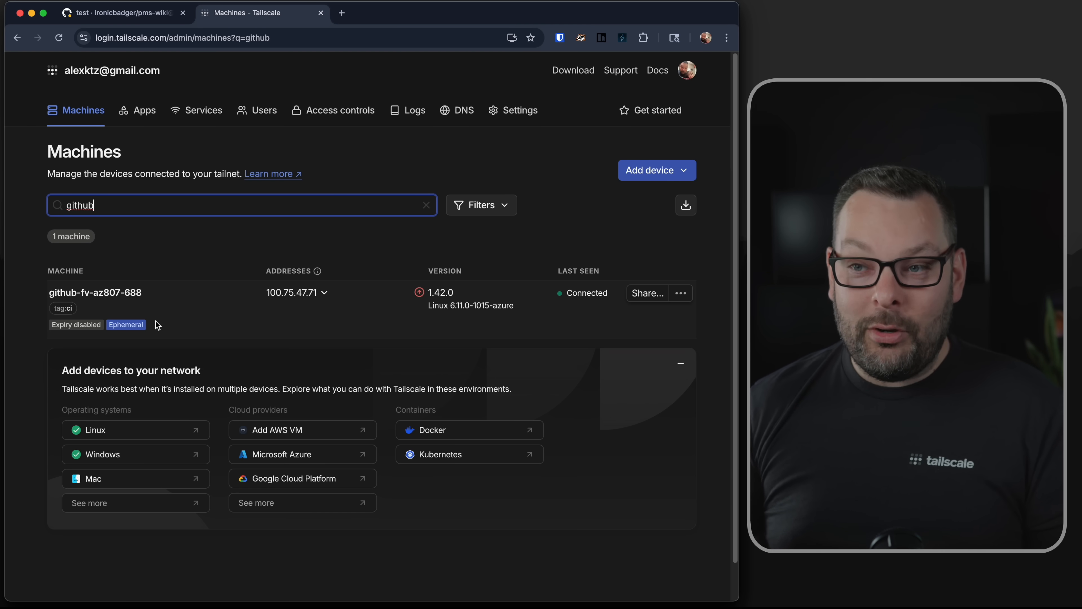
pyautogui.click(117, 12)
pyautogui.write('pe')
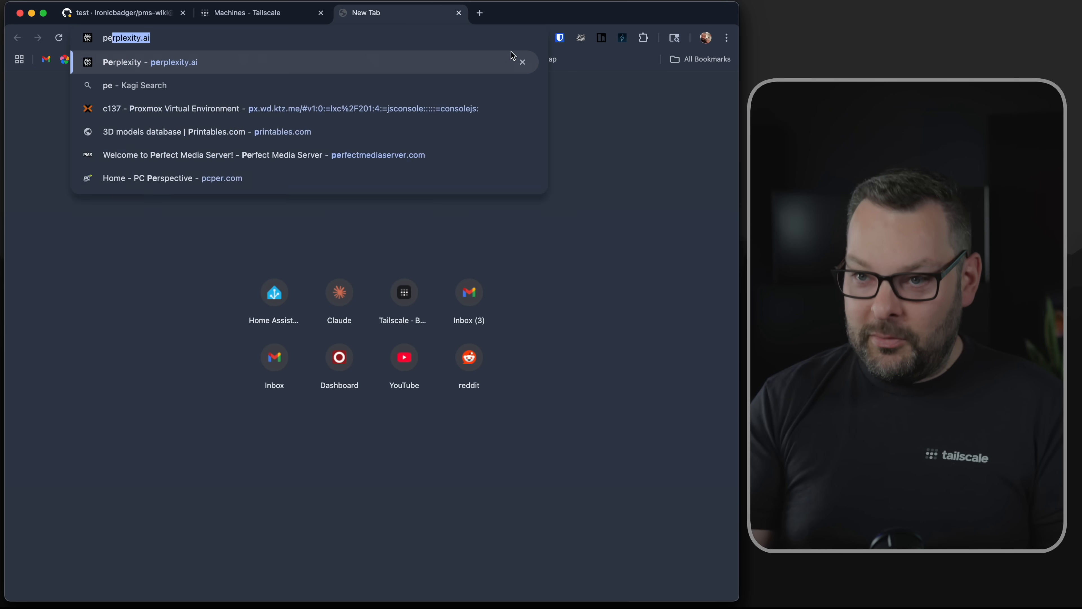
# Step: On perfectmediaserver.com, read the VPNs page's Tailscale section under Remote Access
pyautogui.click(264, 155)
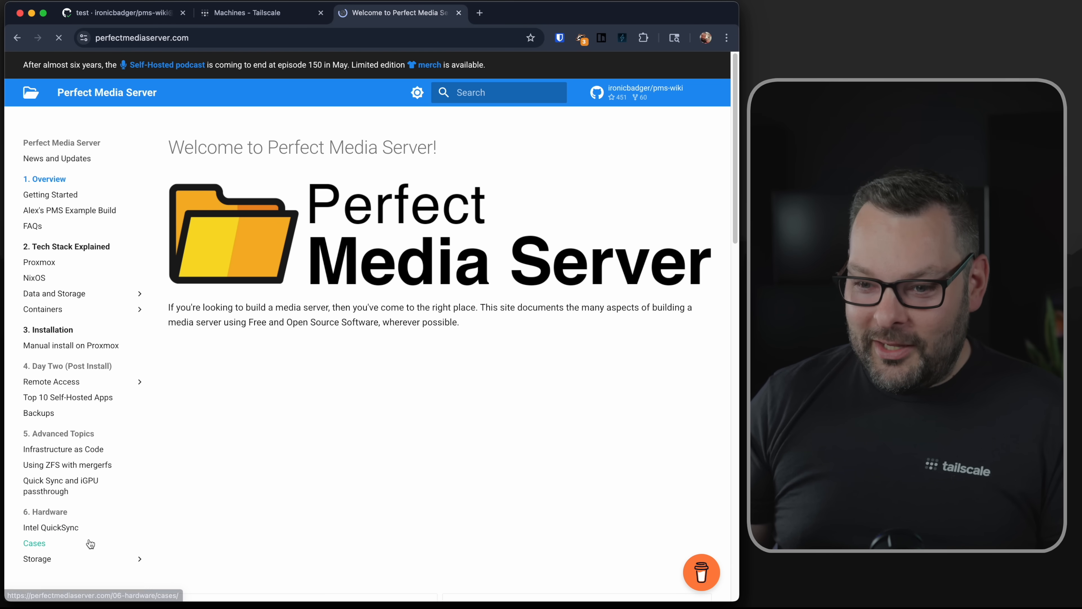
pyautogui.click(51, 381)
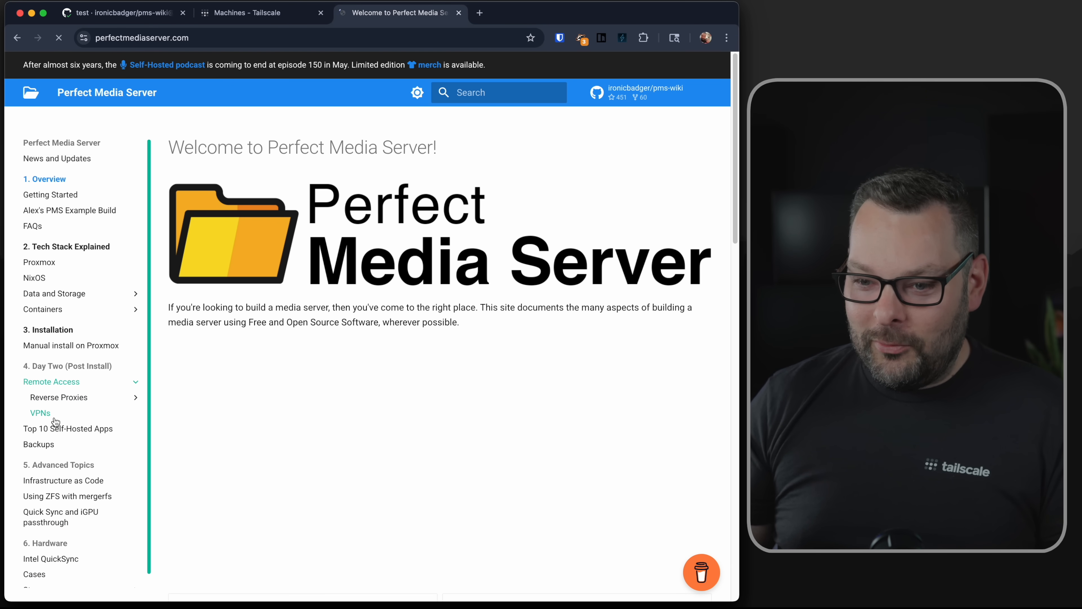
pyautogui.click(40, 413)
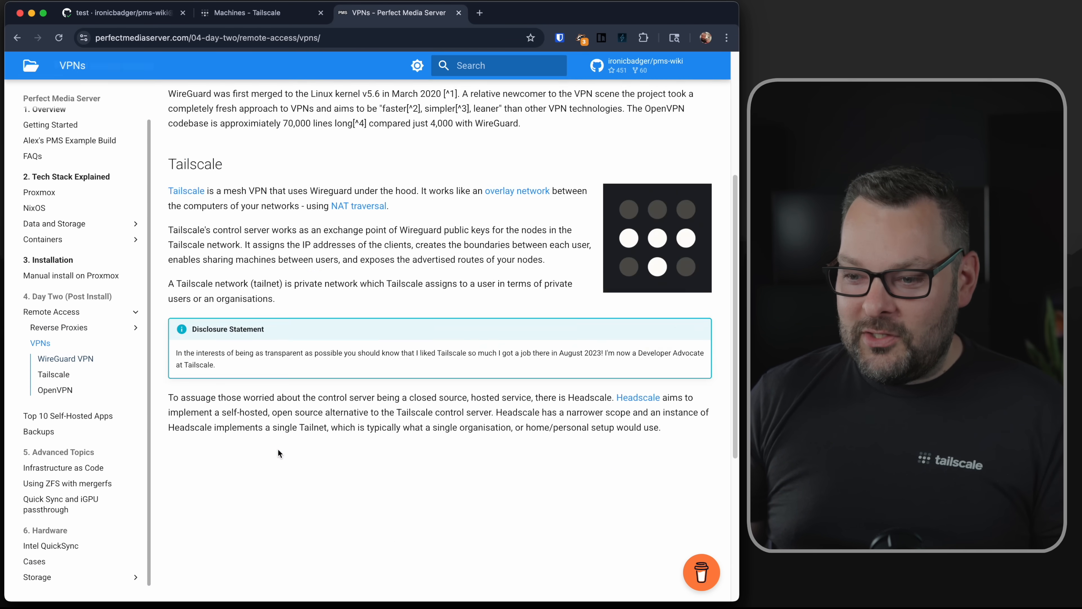
pyautogui.scroll(-3)
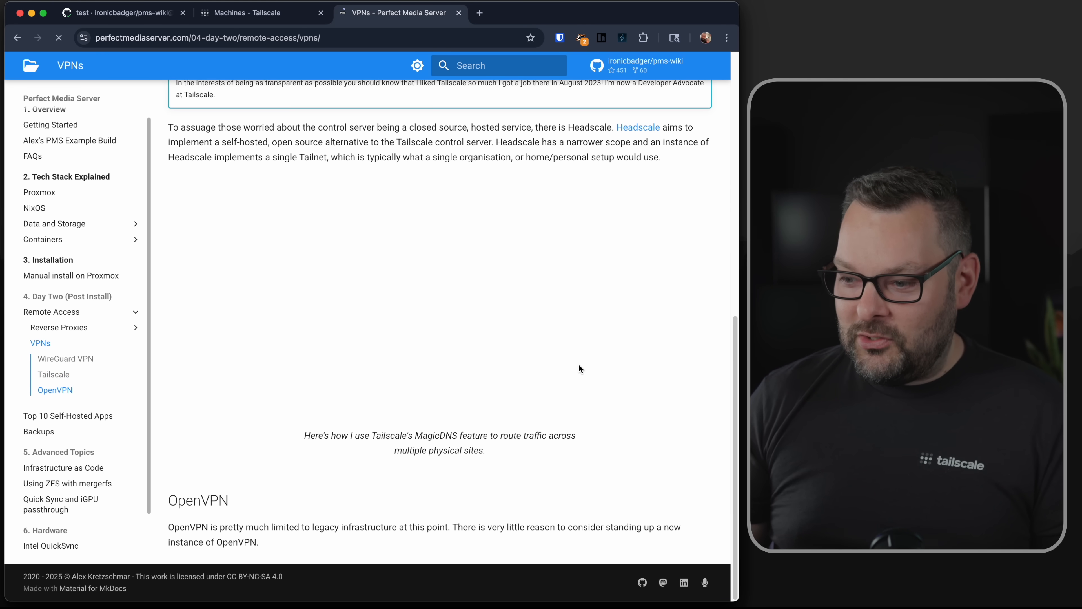
pyautogui.click(53, 374)
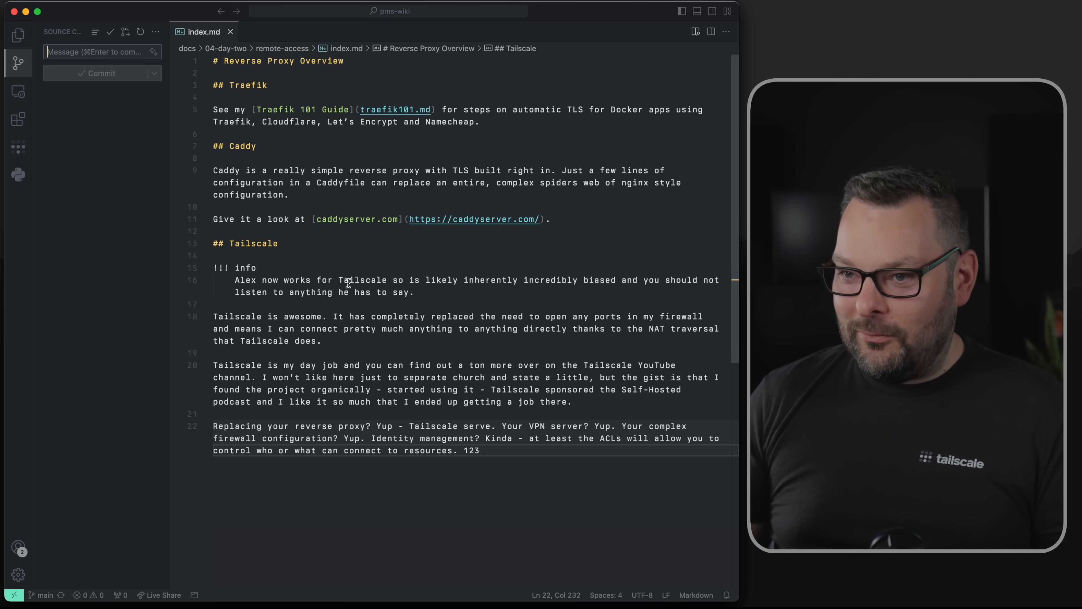
pyautogui.click(395, 12)
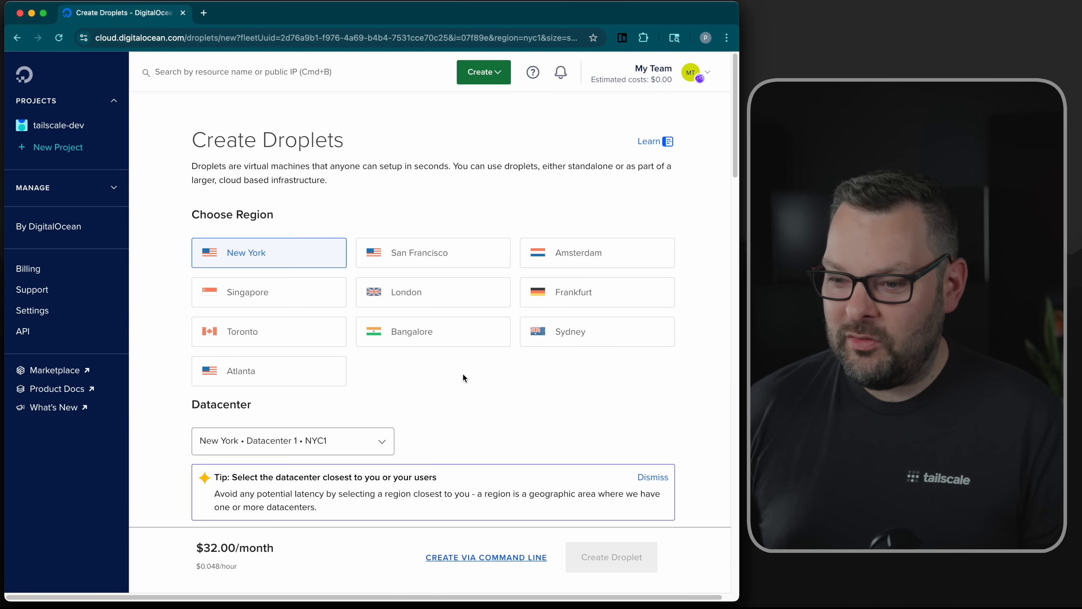
# Step: Create the droplet in the tailscale-dev project and return to the Tailscale Machines list
pyautogui.scroll(-3)
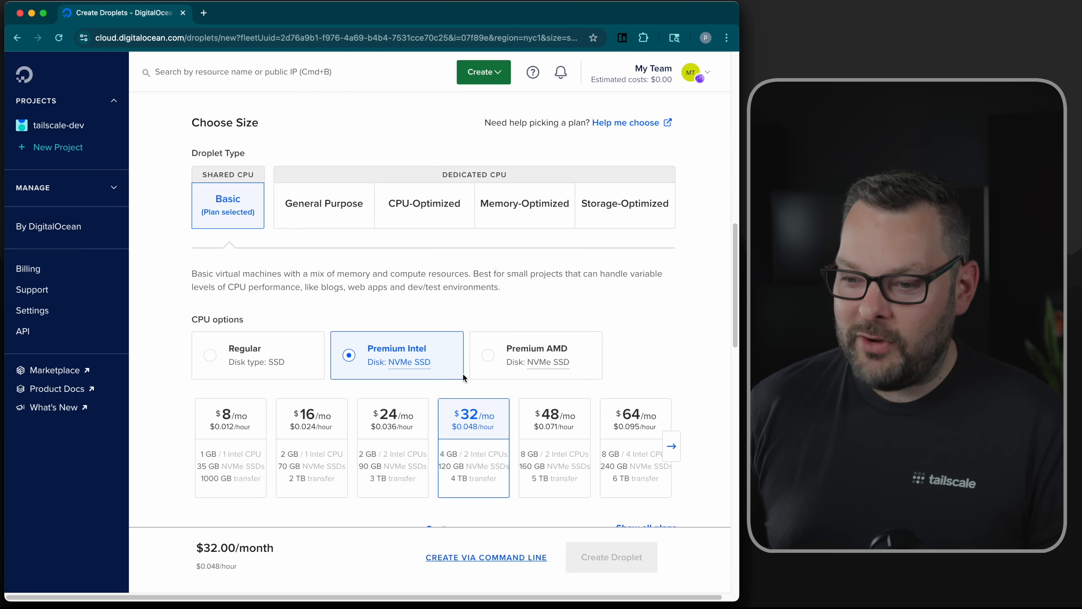
pyautogui.scroll(-3)
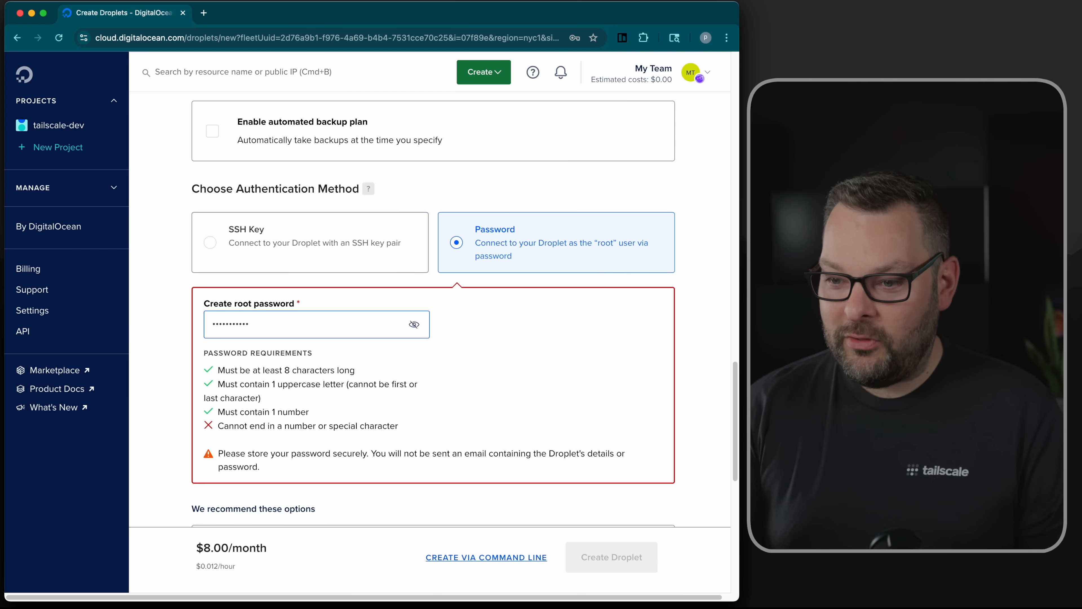
pyautogui.click(611, 557)
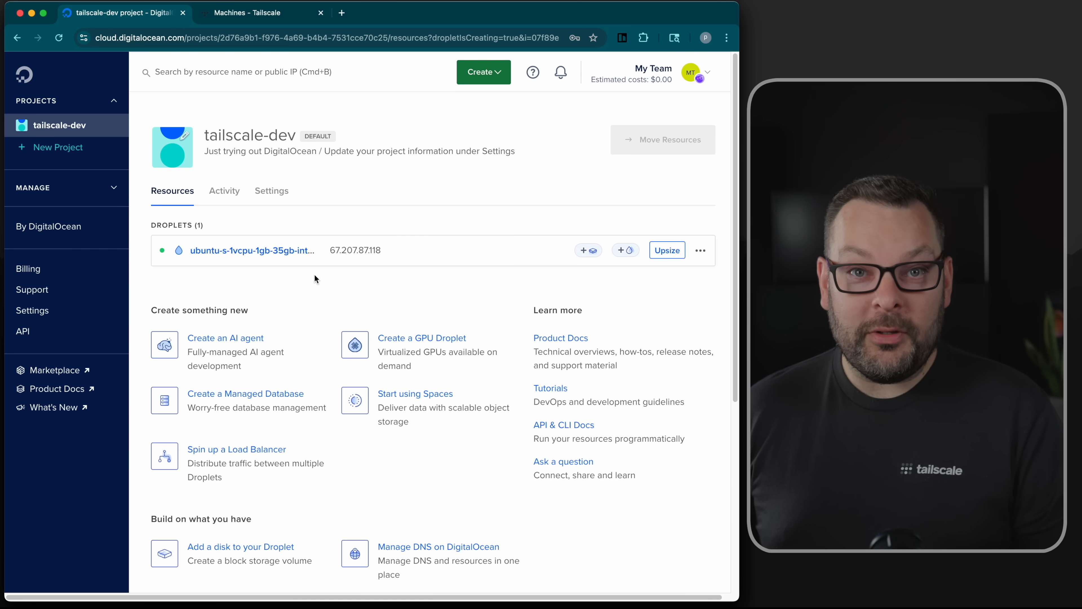
pyautogui.click(249, 13)
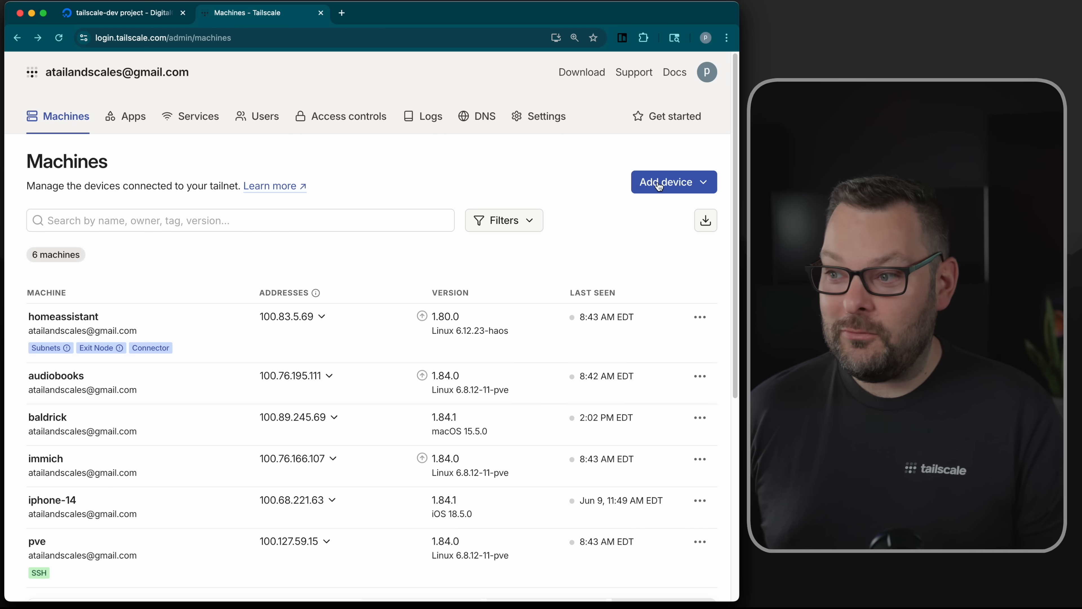
# Step: Start adding a new Linux server via Add device
pyautogui.click(665, 182)
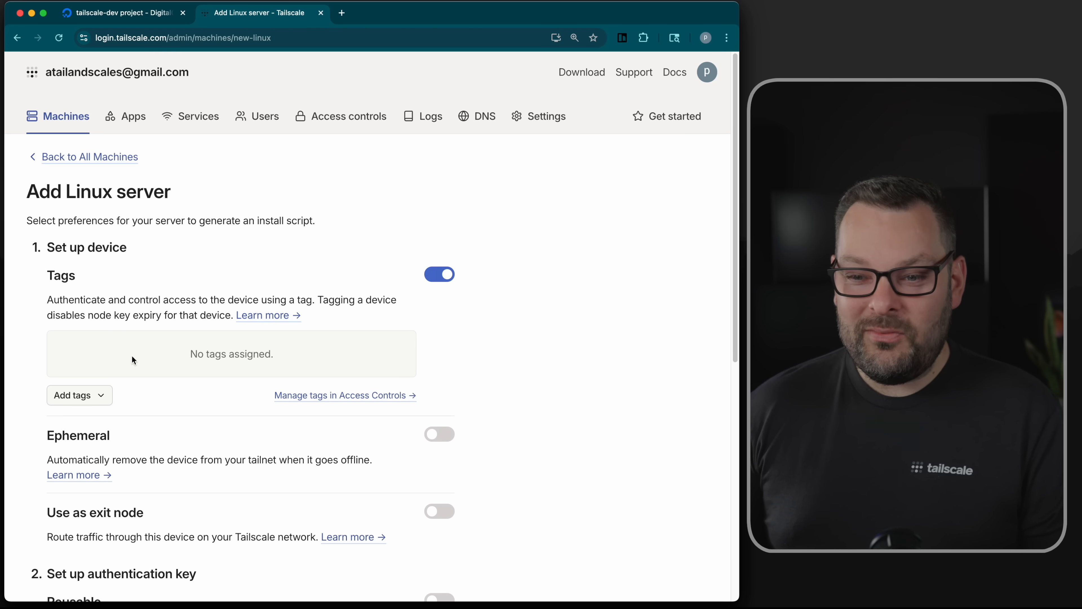
pyautogui.moveTo(144, 412)
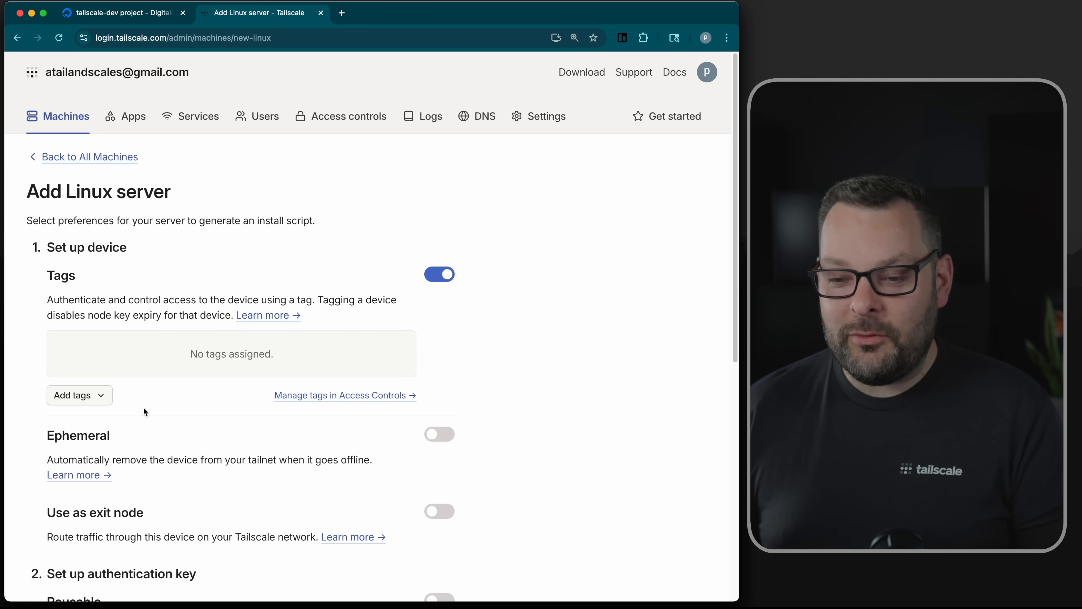
# Step: Review the available tags and enable 'Use as exit node' for the new server
pyautogui.click(73, 394)
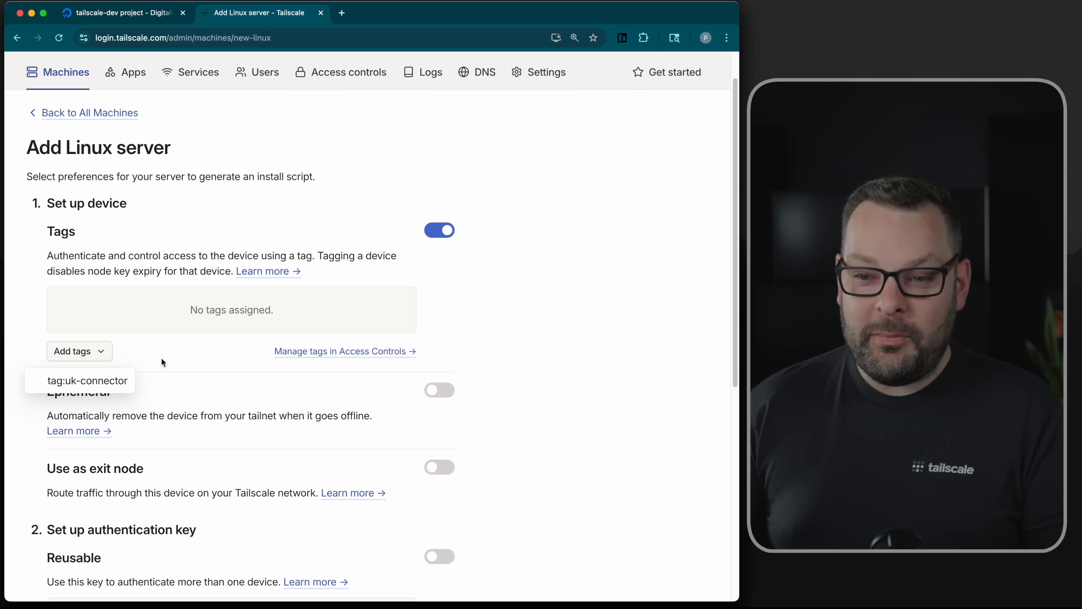
pyautogui.scroll(-3)
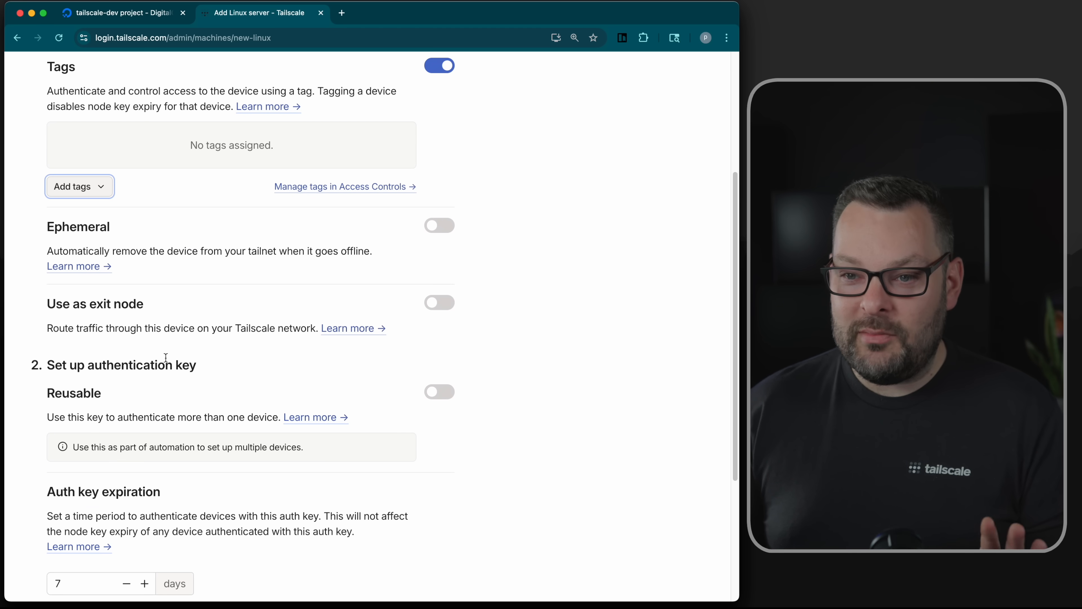
pyautogui.scroll(-3)
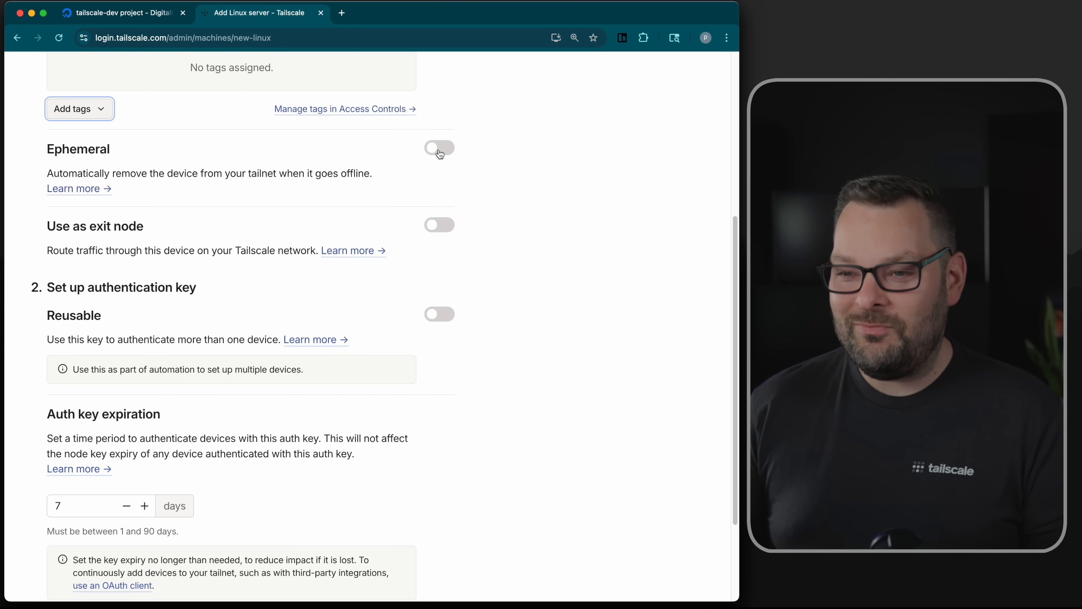
pyautogui.scroll(-3)
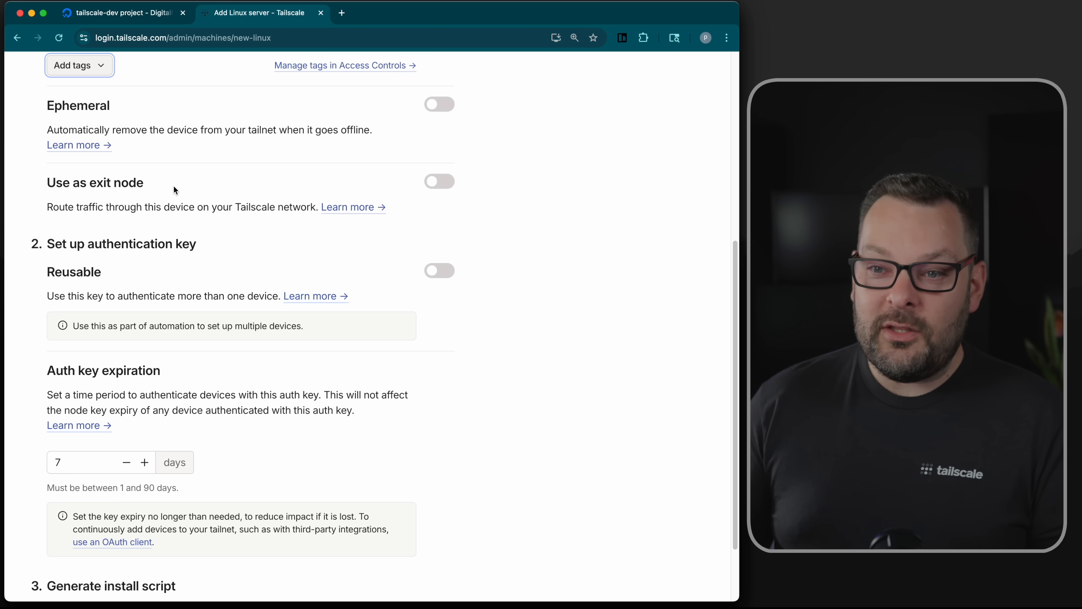
pyautogui.moveTo(205, 191)
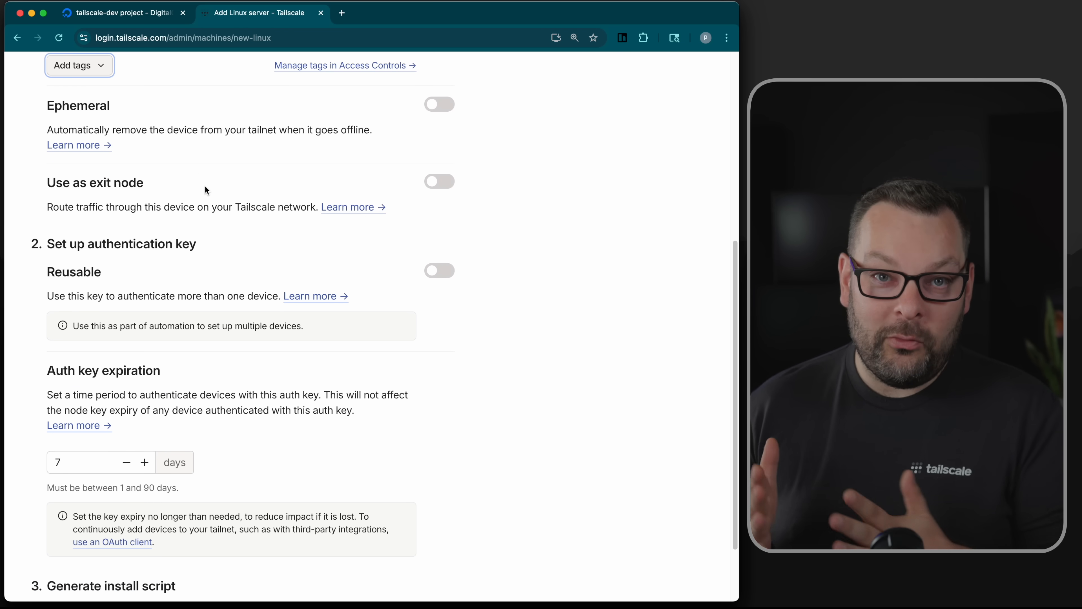
pyautogui.moveTo(433, 181)
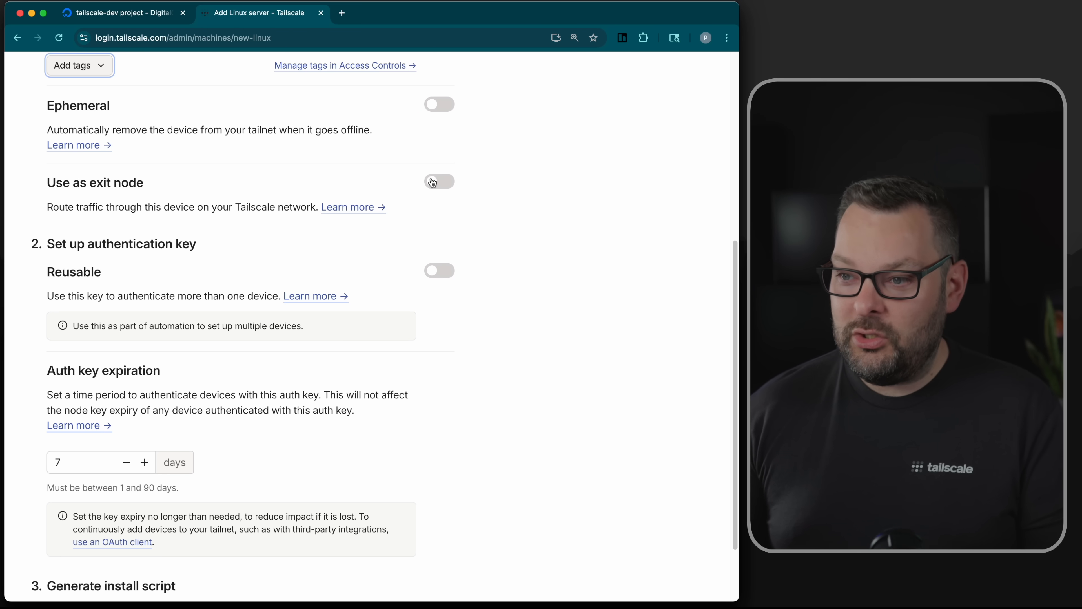
pyautogui.click(439, 181)
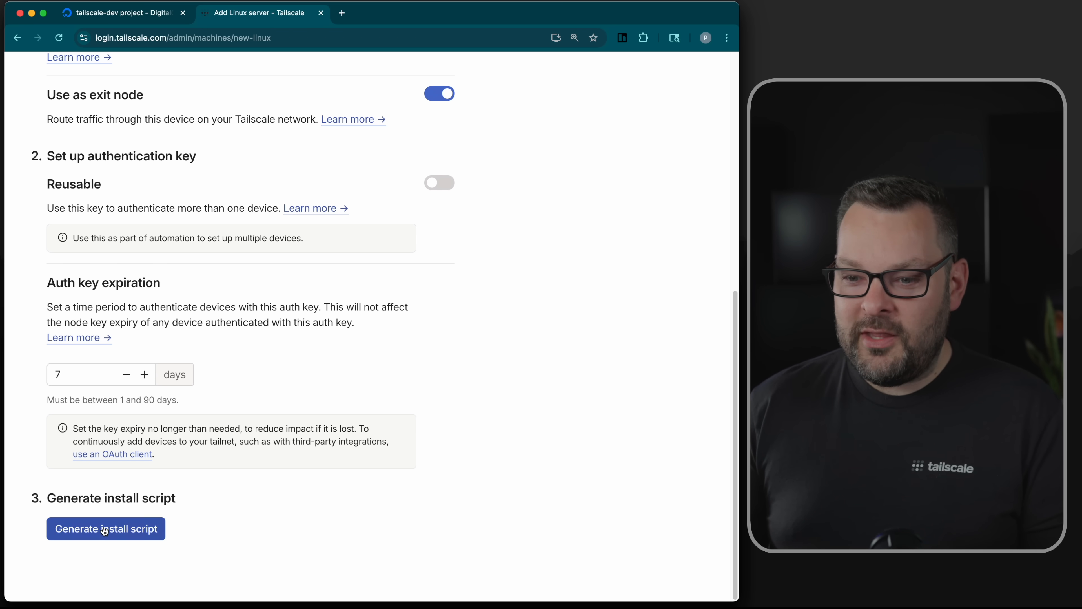
# Step: Generate the install script and copy it, then move to the terminal
pyautogui.click(105, 529)
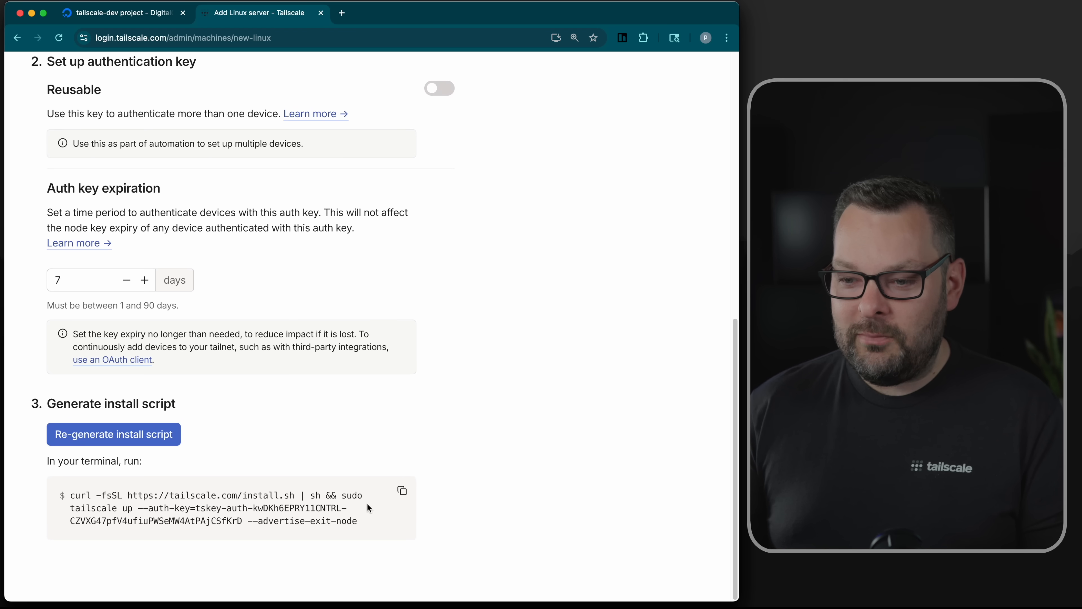
pyautogui.moveTo(371, 511)
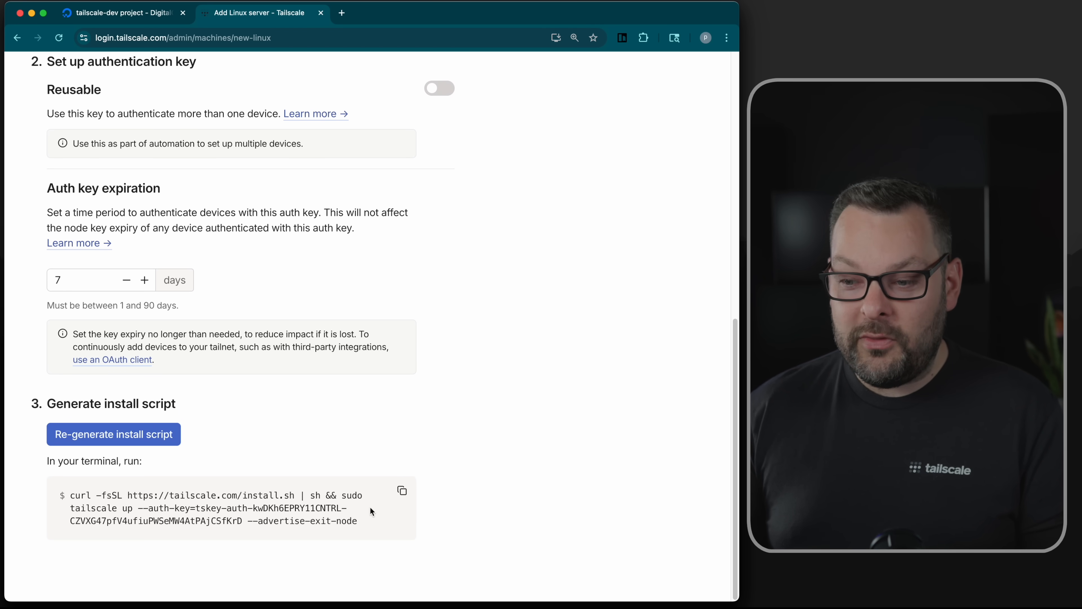
pyautogui.click(401, 489)
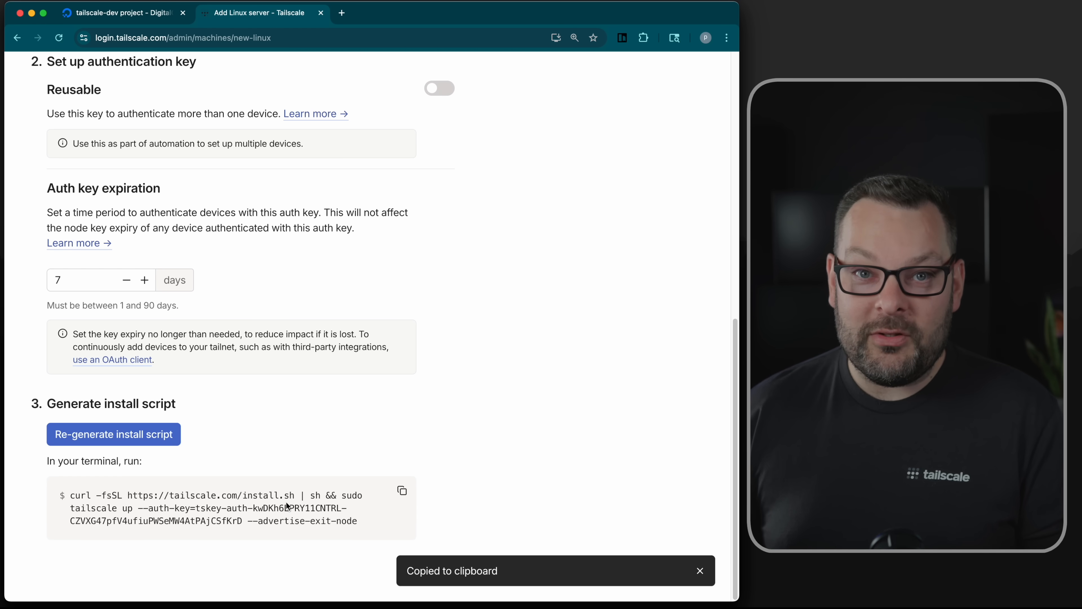
pyautogui.click(117, 12)
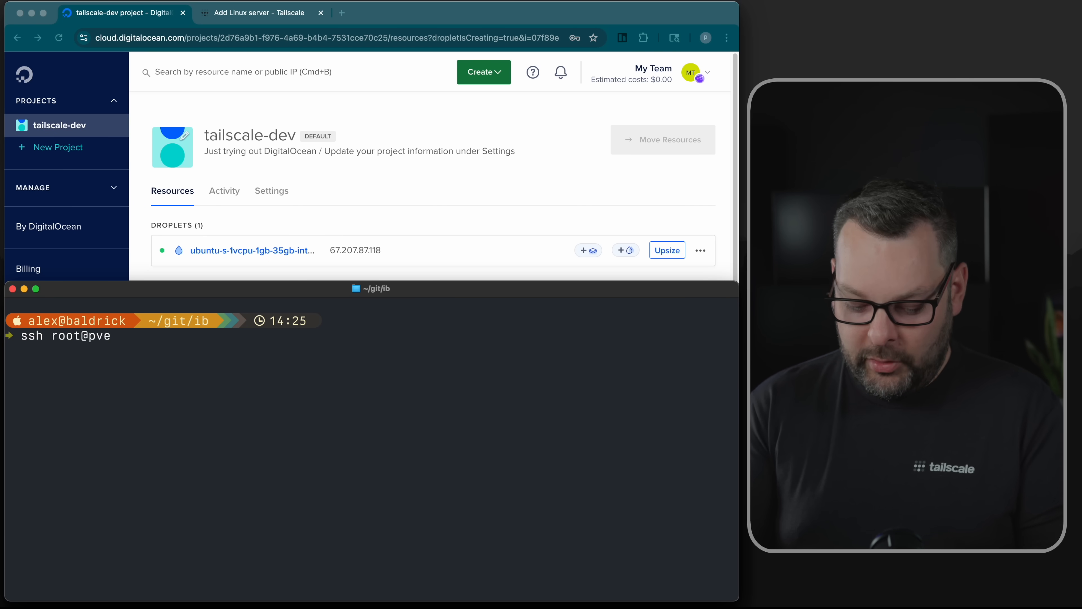
# Step: SSH to the droplet's IP, run the install script and enable Tailscale SSH with tailscale set --ssh
pyautogui.write('67.20')
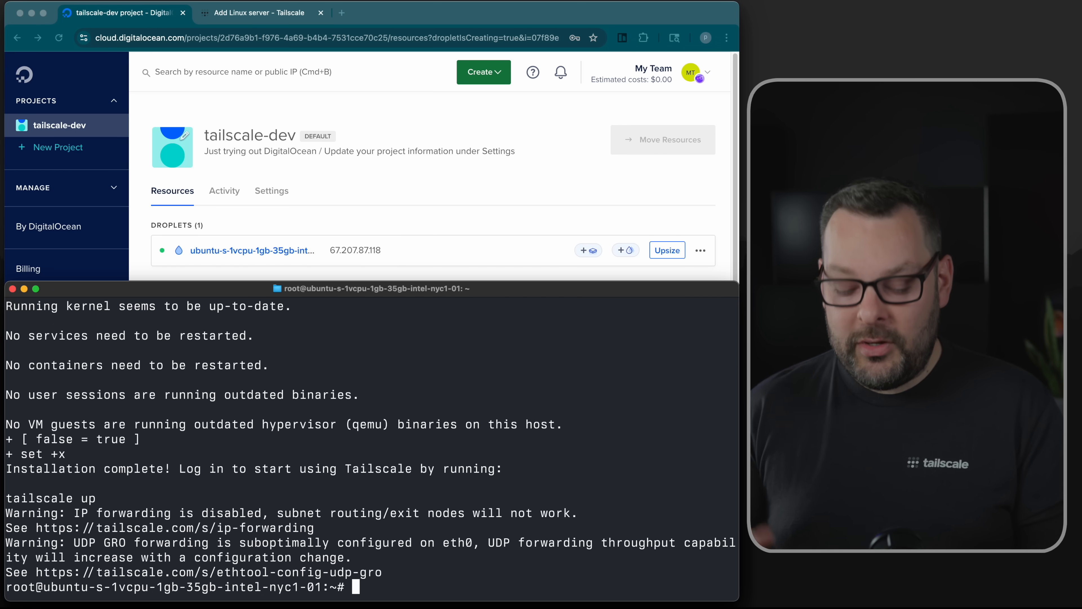
pyautogui.write('tailscale set --')
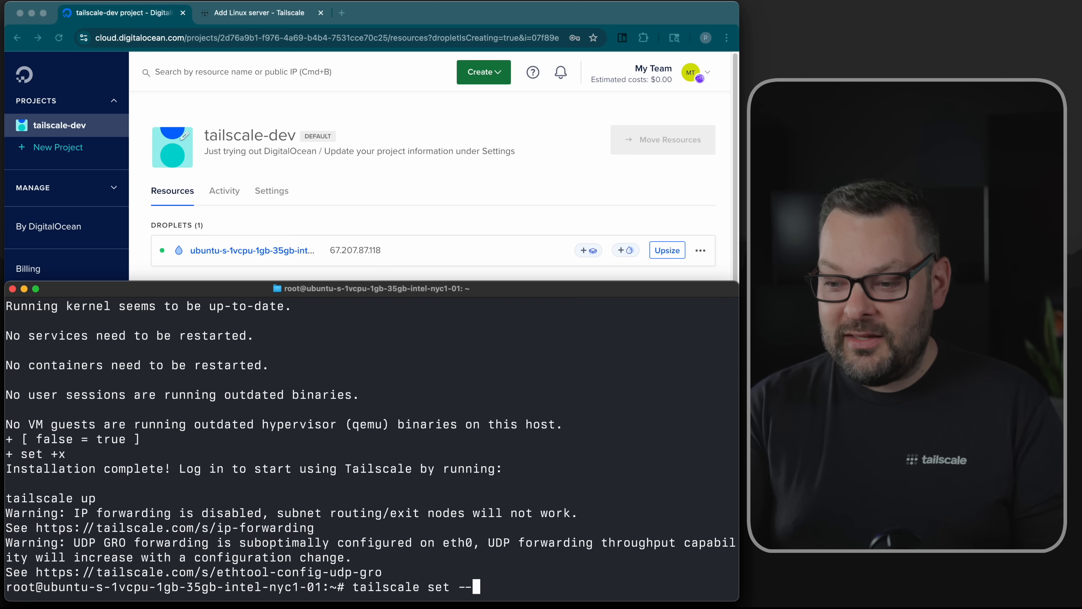
pyautogui.write('ssh')
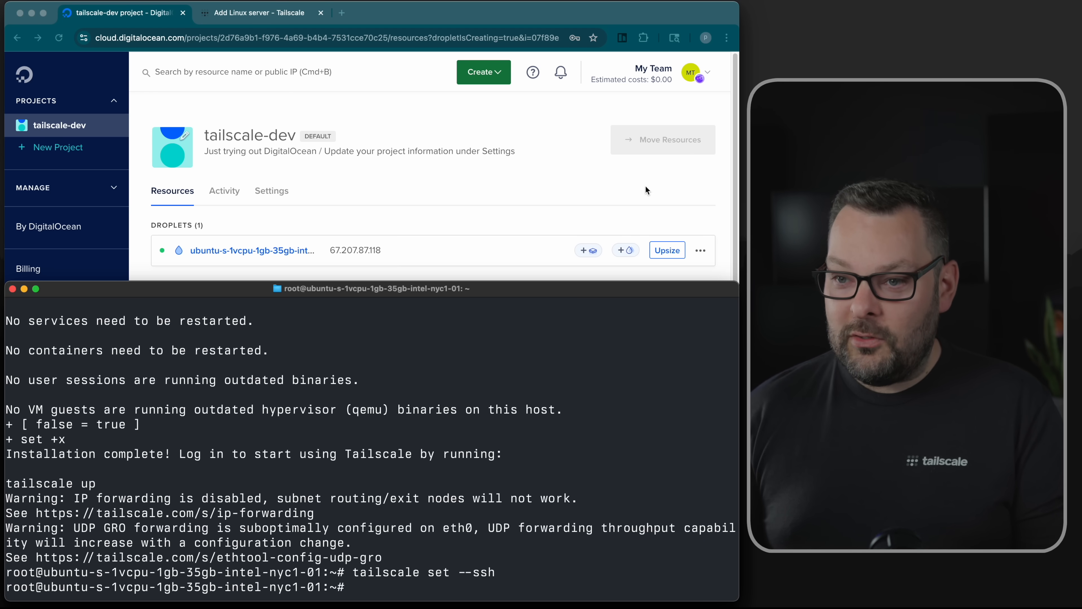
pyautogui.click(259, 12)
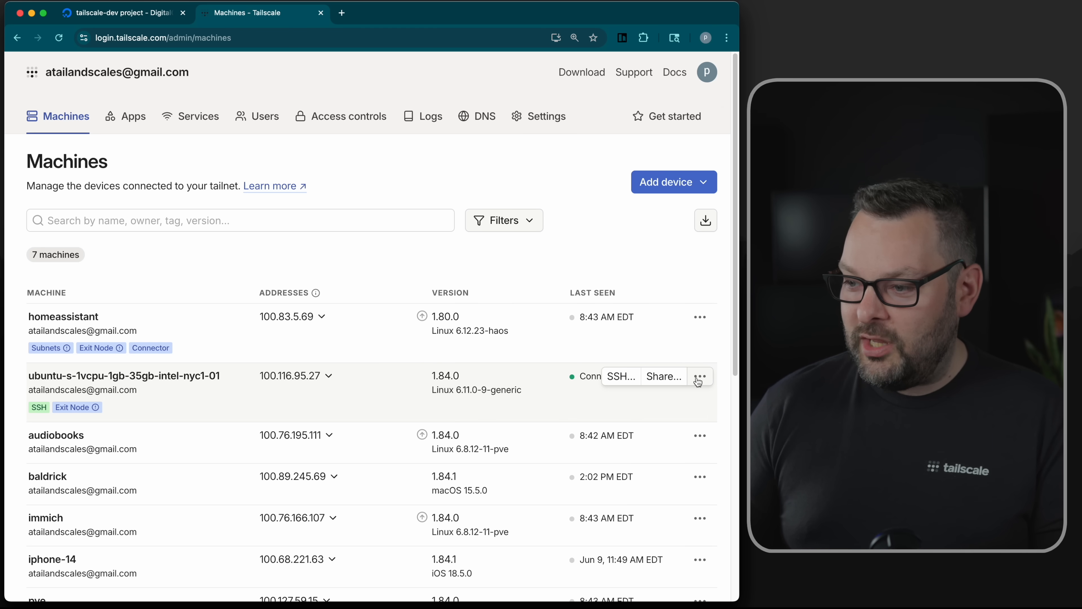
# Step: Rename the new droplet machine to 'bob' in the Machines page
pyautogui.click(699, 376)
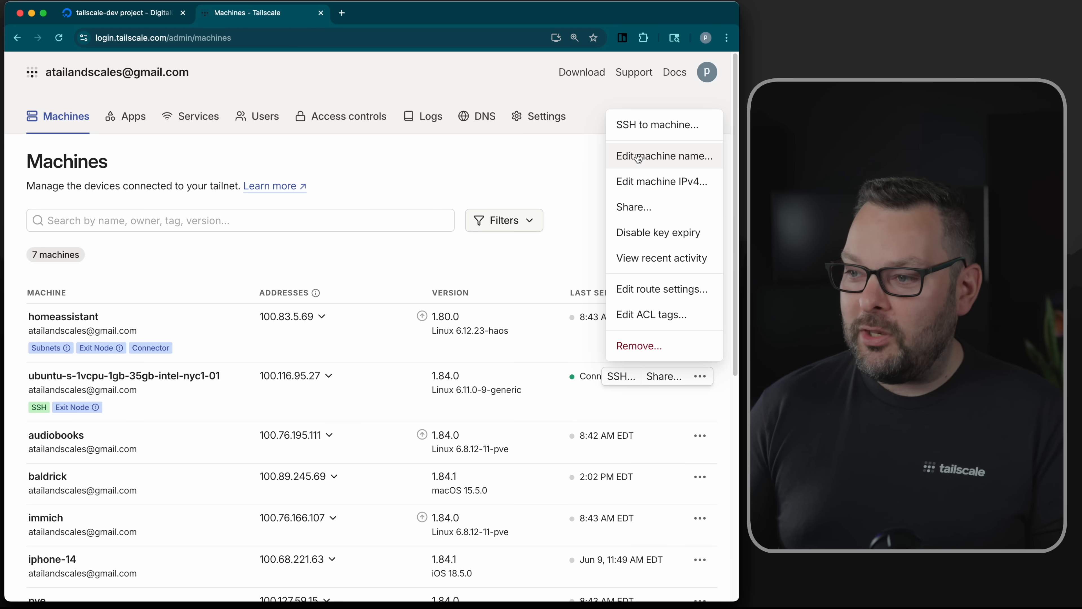
pyautogui.click(663, 155)
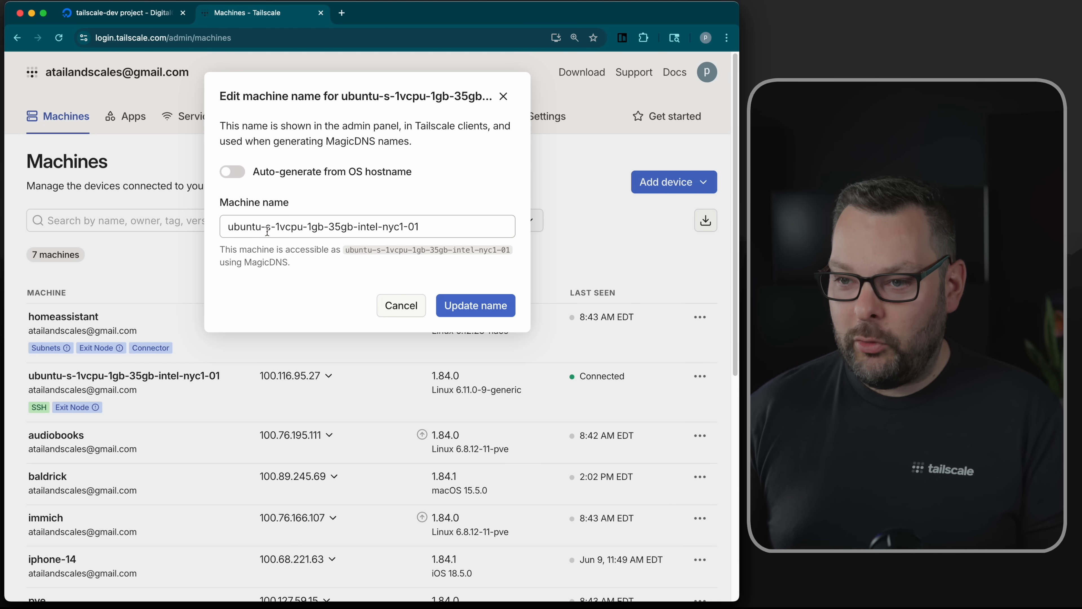
pyautogui.write('bob')
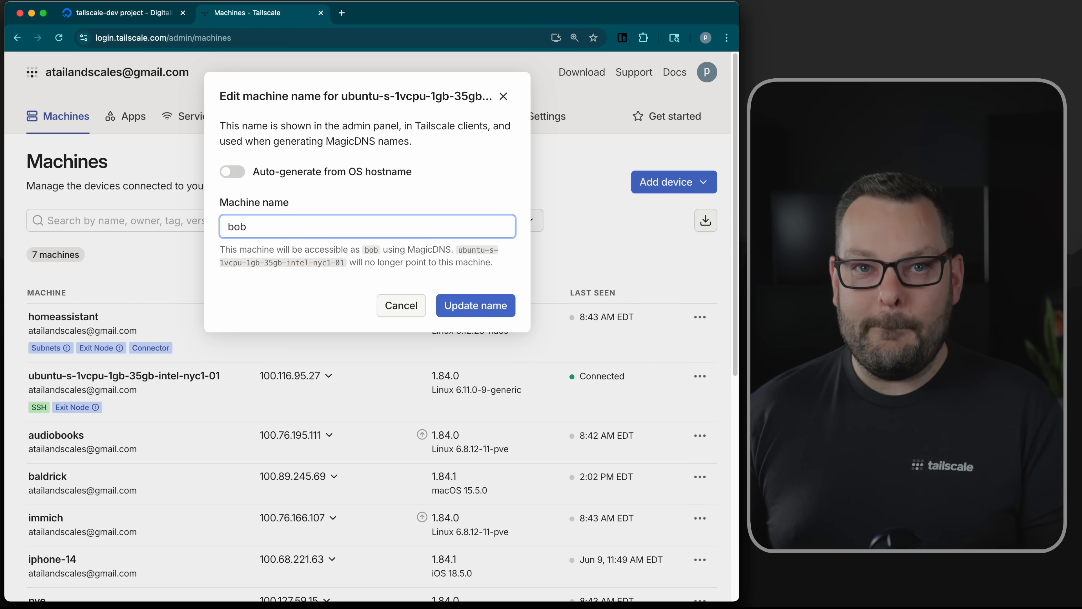
pyautogui.click(474, 305)
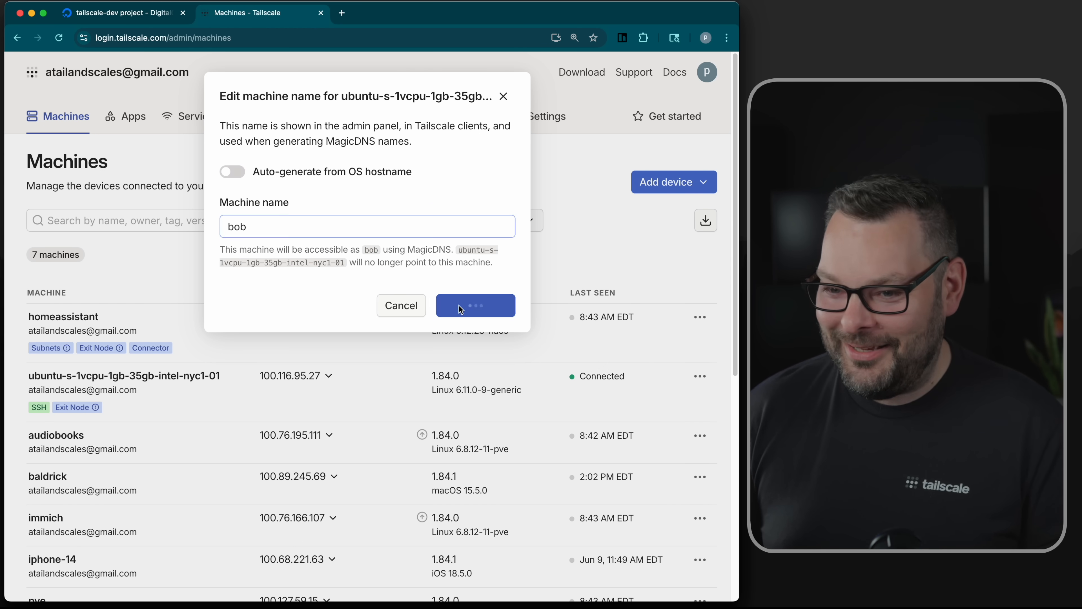
pyautogui.click(475, 305)
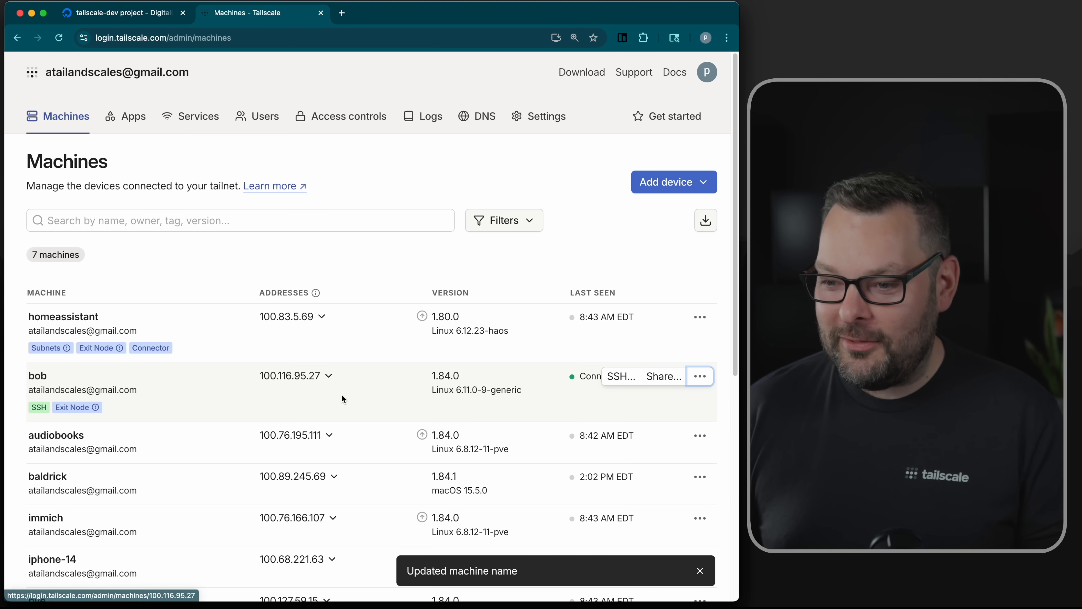
# Step: Start an SSH session to root@bob from the terminal
pyautogui.click(331, 375)
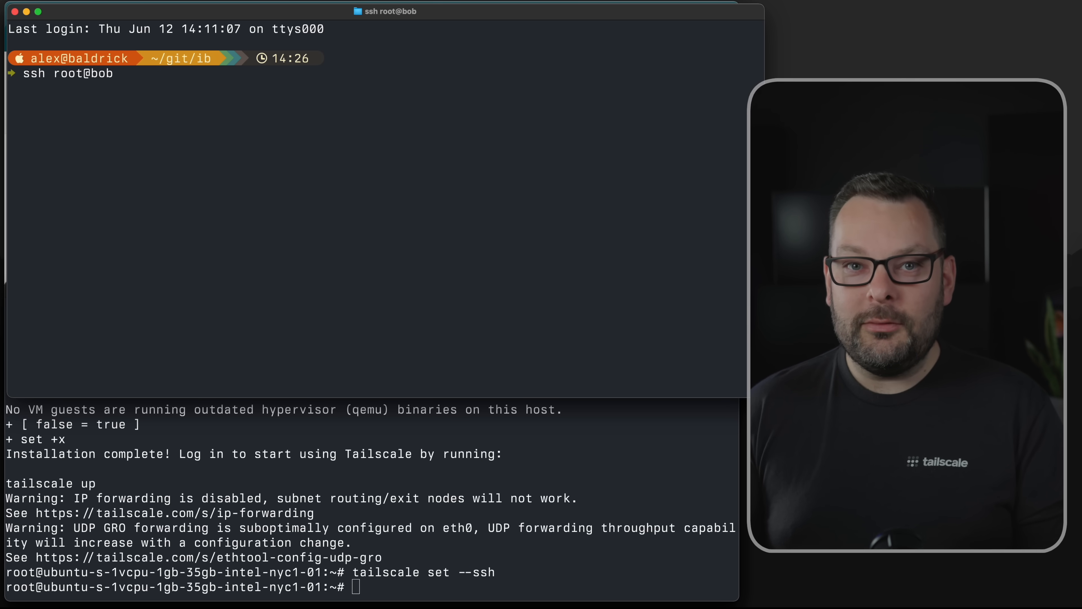
pyautogui.press('Return')
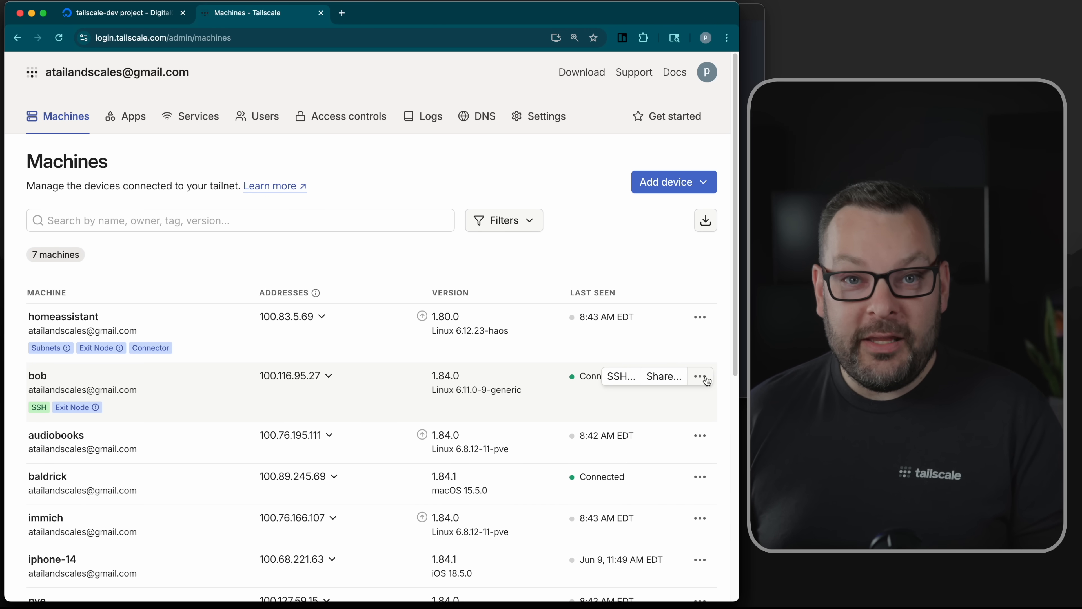
# Step: Review the tailnet access control policy, then return to the Machines list
pyautogui.click(699, 376)
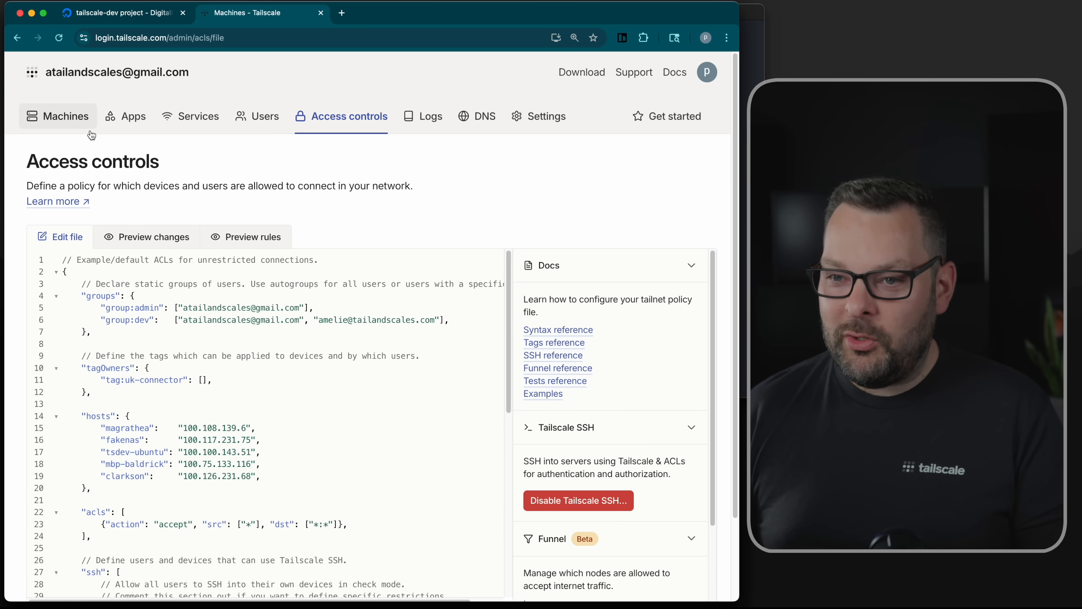
pyautogui.click(65, 115)
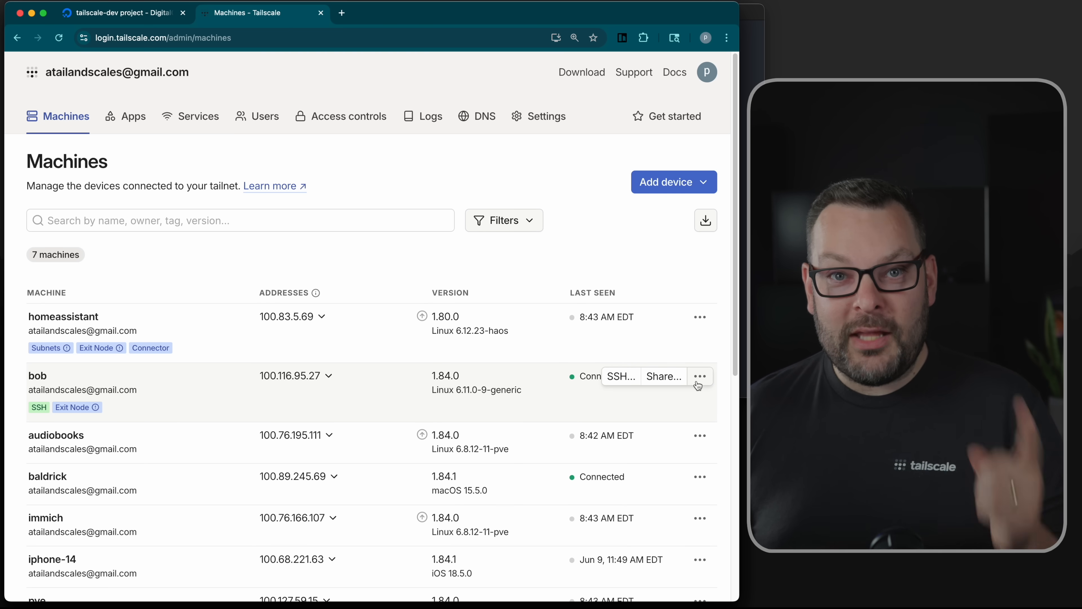
# Step: In bob's route settings, tick 'Use as exit node'
pyautogui.click(699, 376)
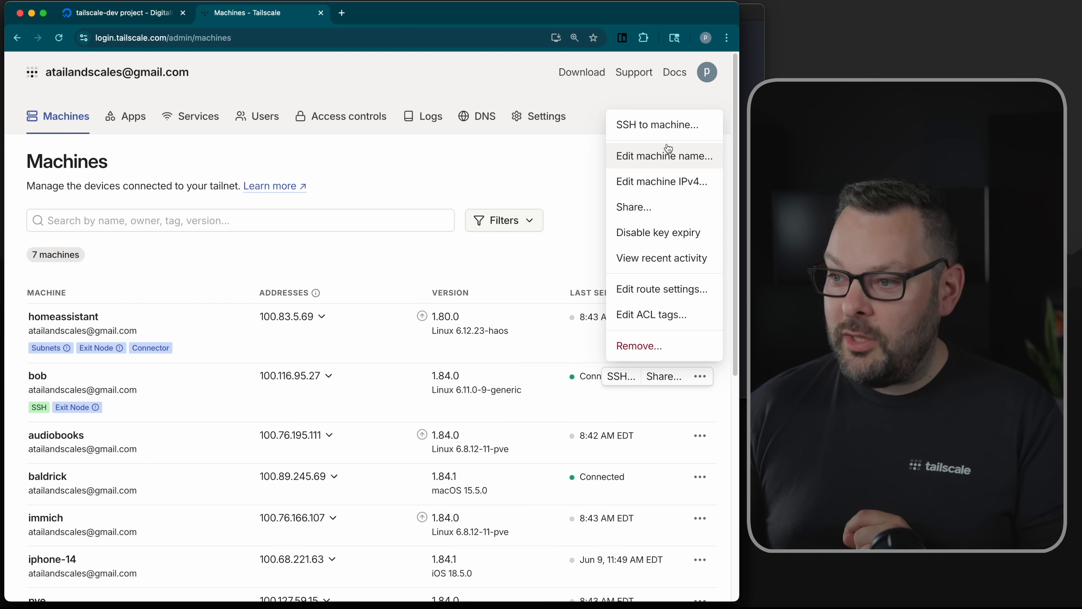
pyautogui.click(662, 288)
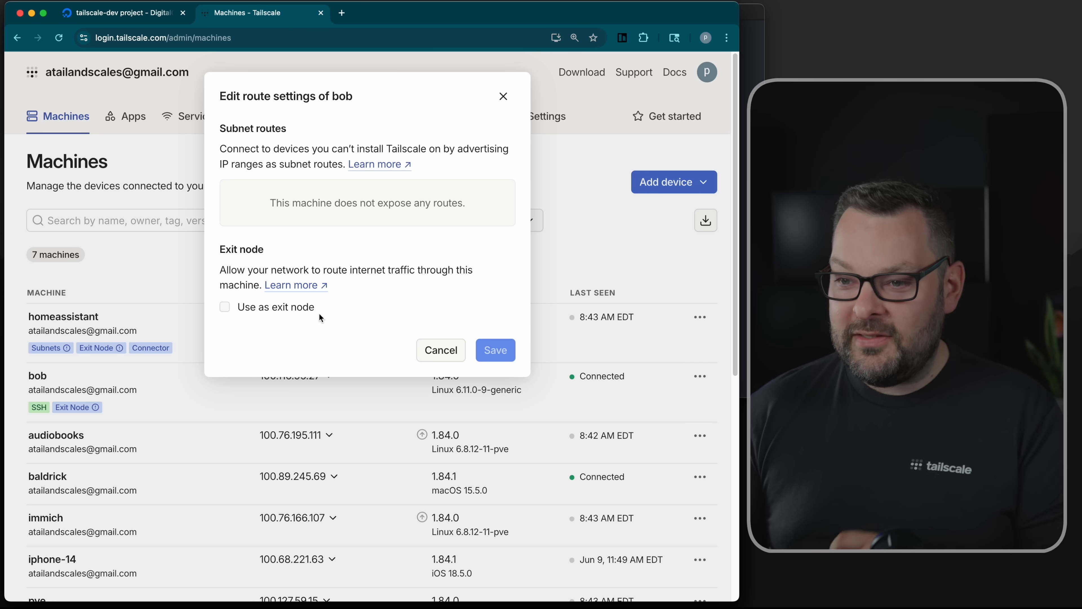
pyautogui.click(440, 350)
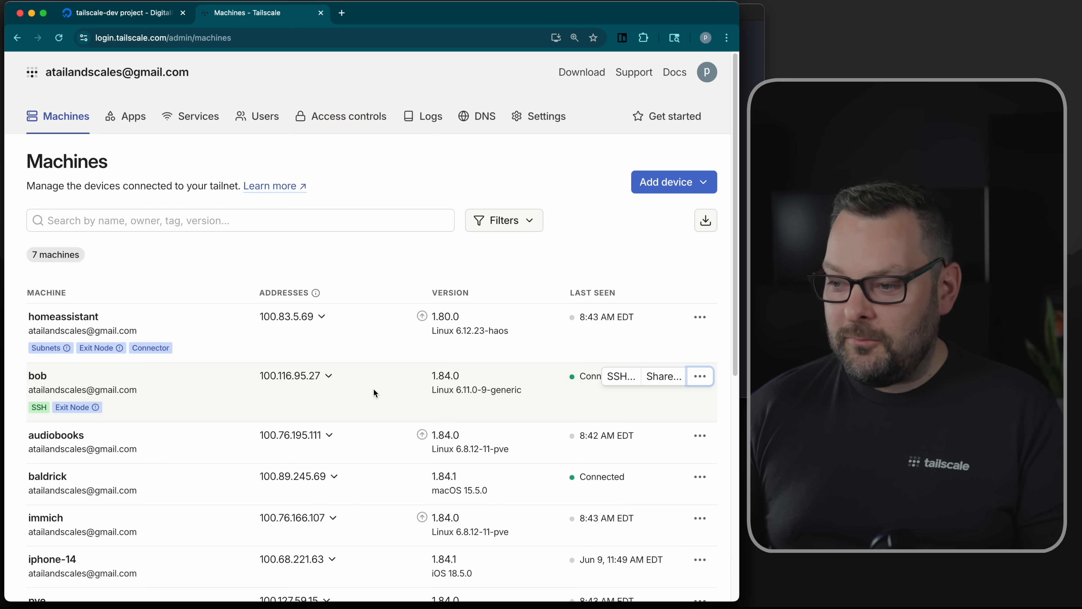
pyautogui.moveTo(156, 411)
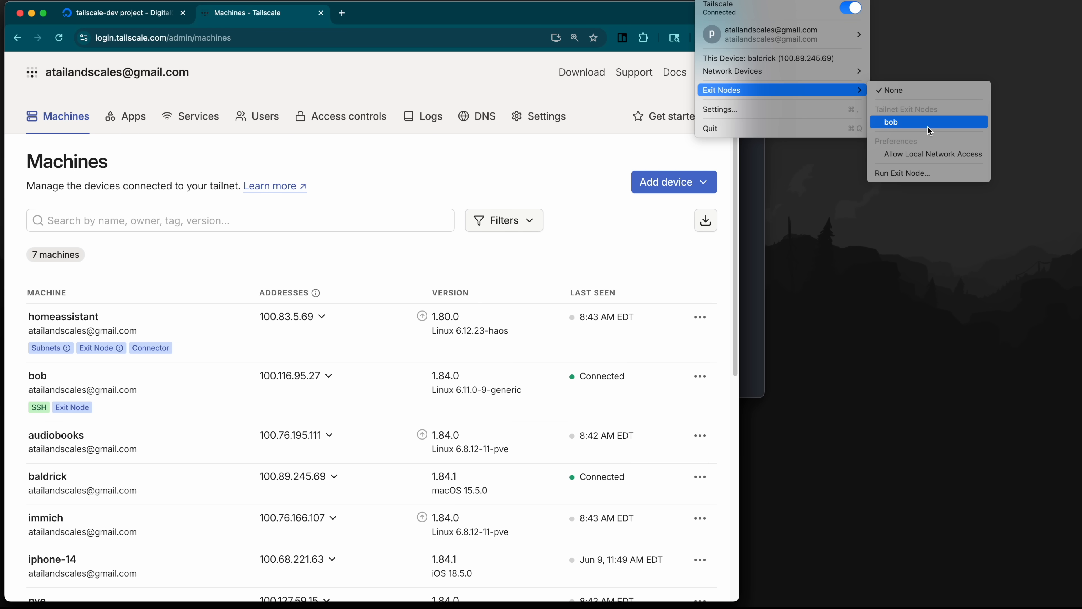
# Step: Check the public IP on ipchicken.com, select bob as exit node, and reload to see the new IP
pyautogui.write('ipchicken.com')
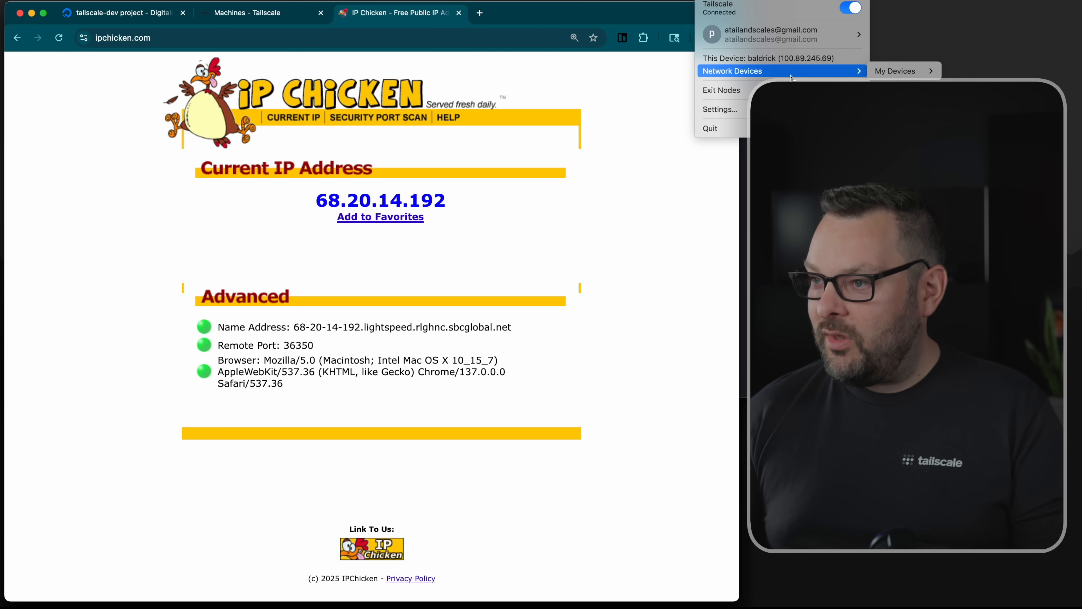
pyautogui.click(704, 38)
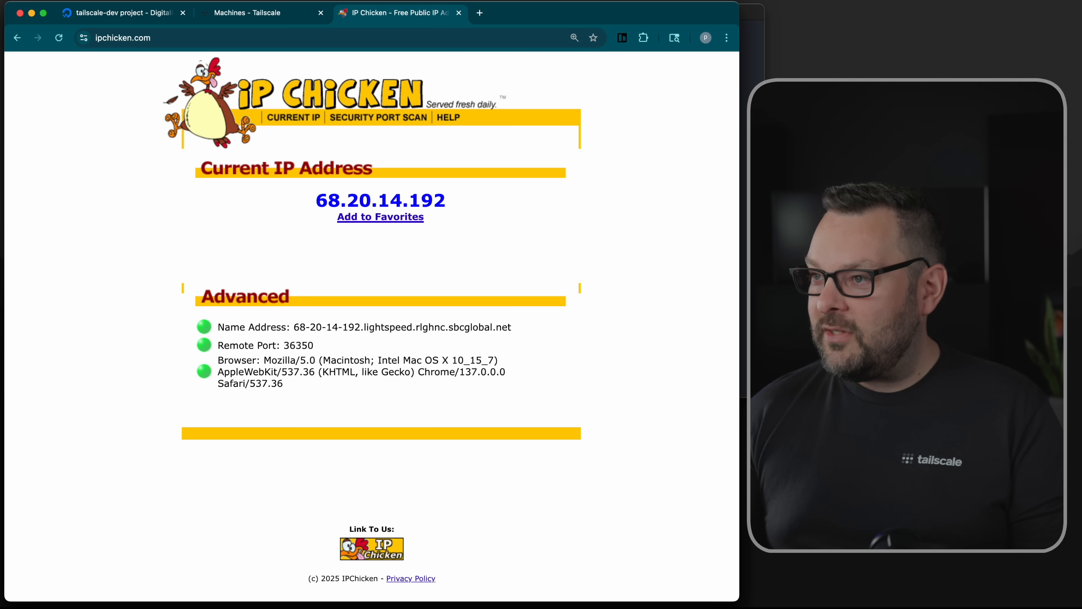
pyautogui.click(50, 38)
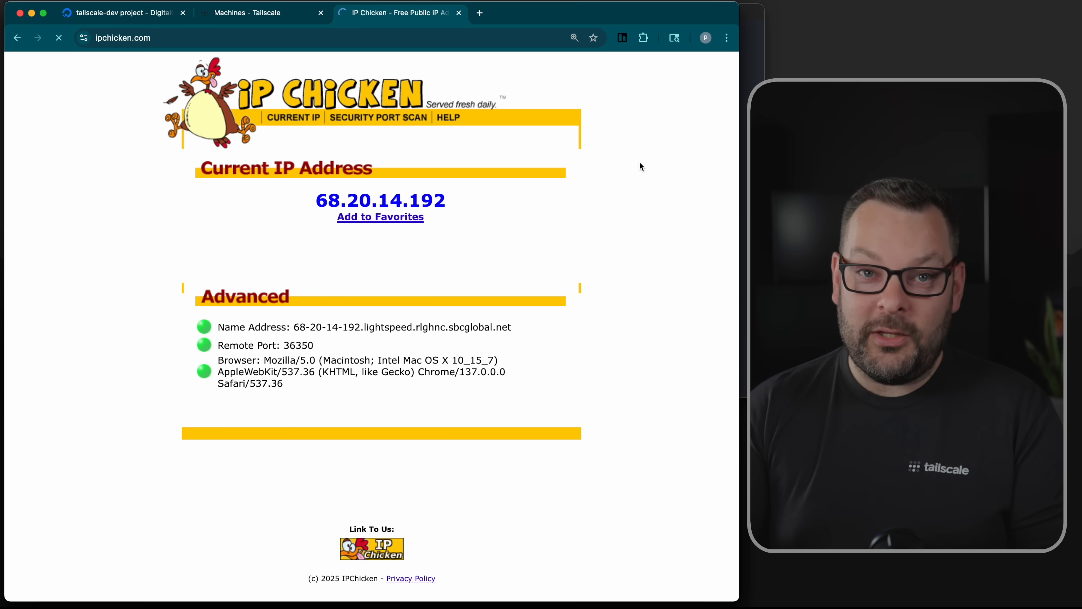
pyautogui.click(59, 38)
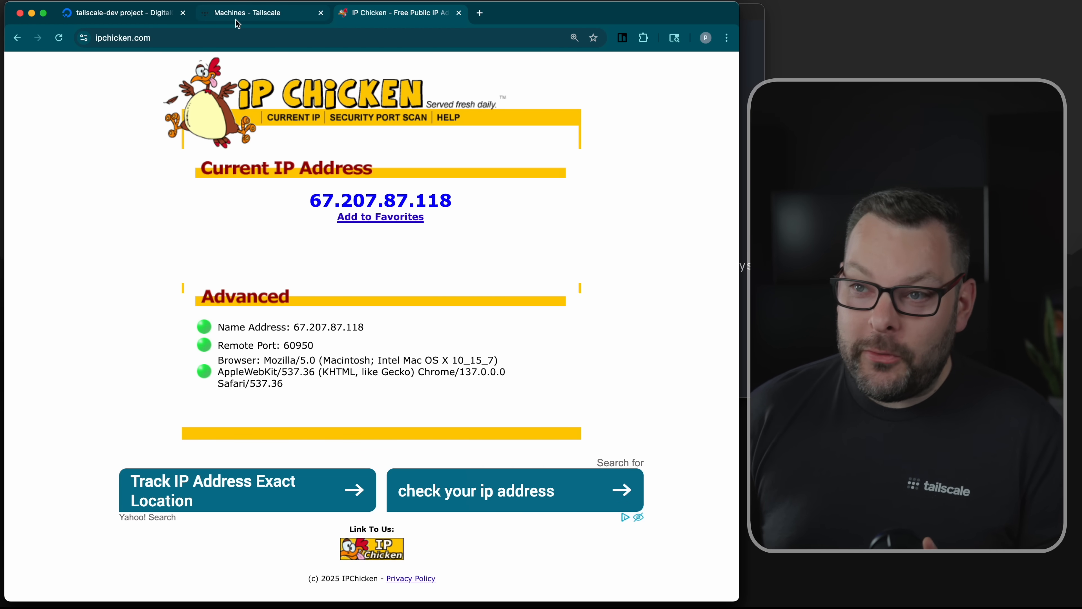
# Step: Start a browser SSH session to bob as root, re-authenticating with the Google tailnet account
pyautogui.click(259, 12)
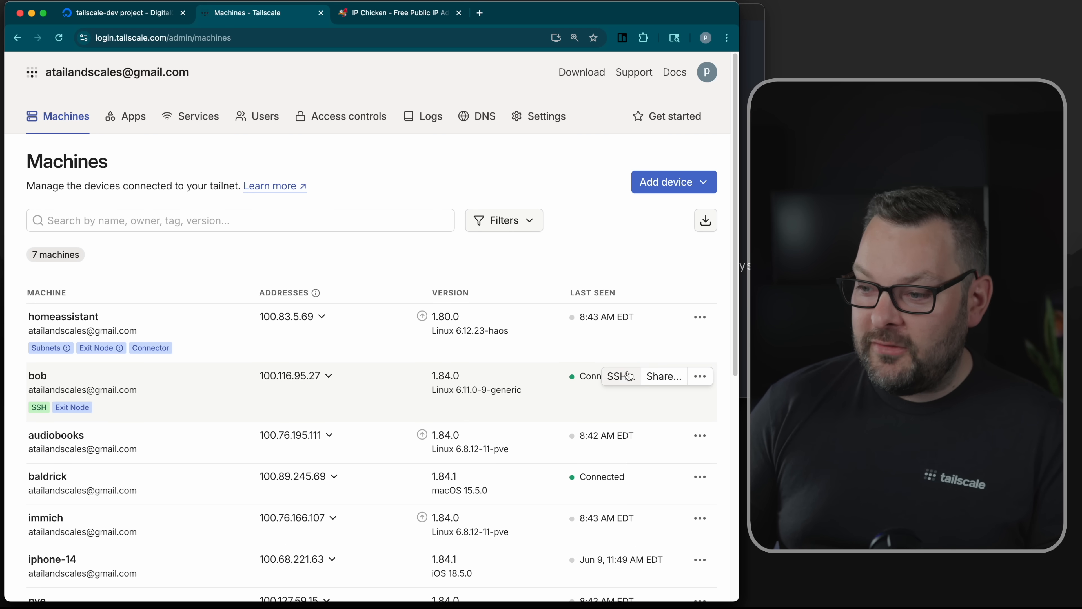
pyautogui.click(618, 376)
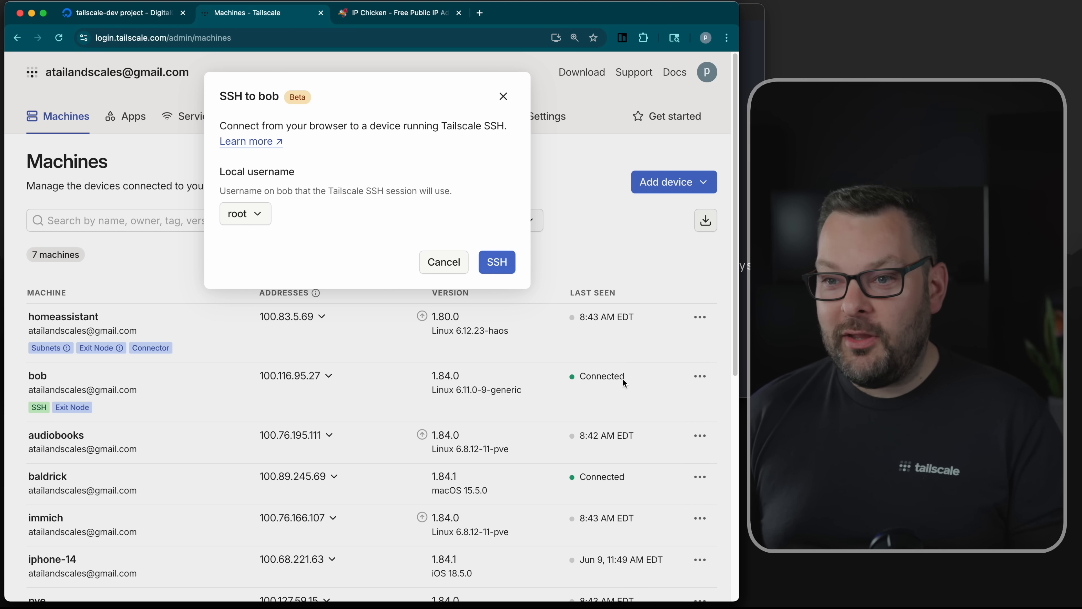
pyautogui.click(496, 261)
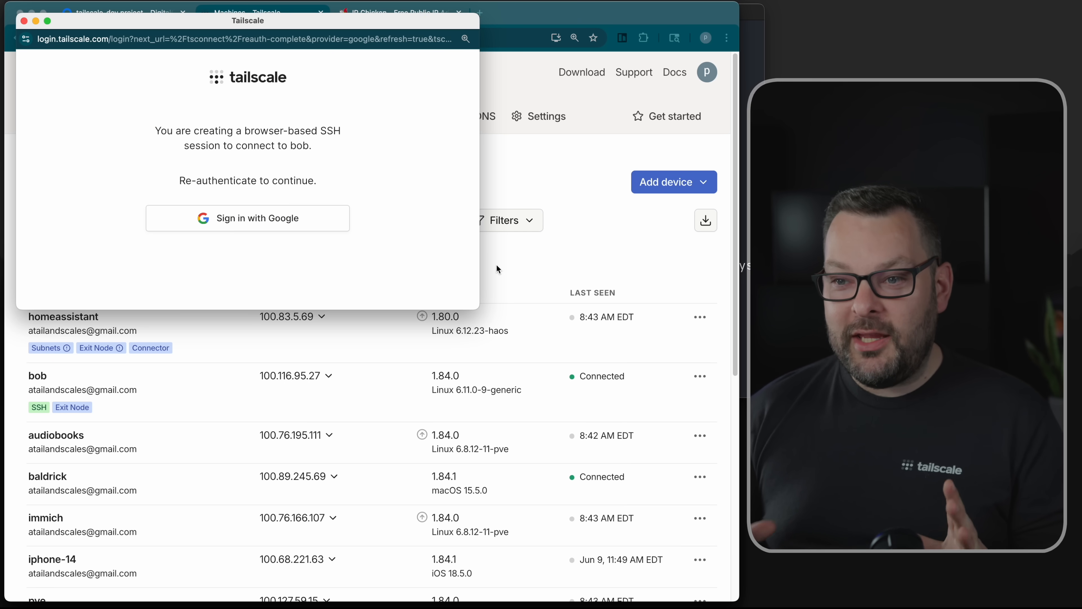
pyautogui.click(247, 218)
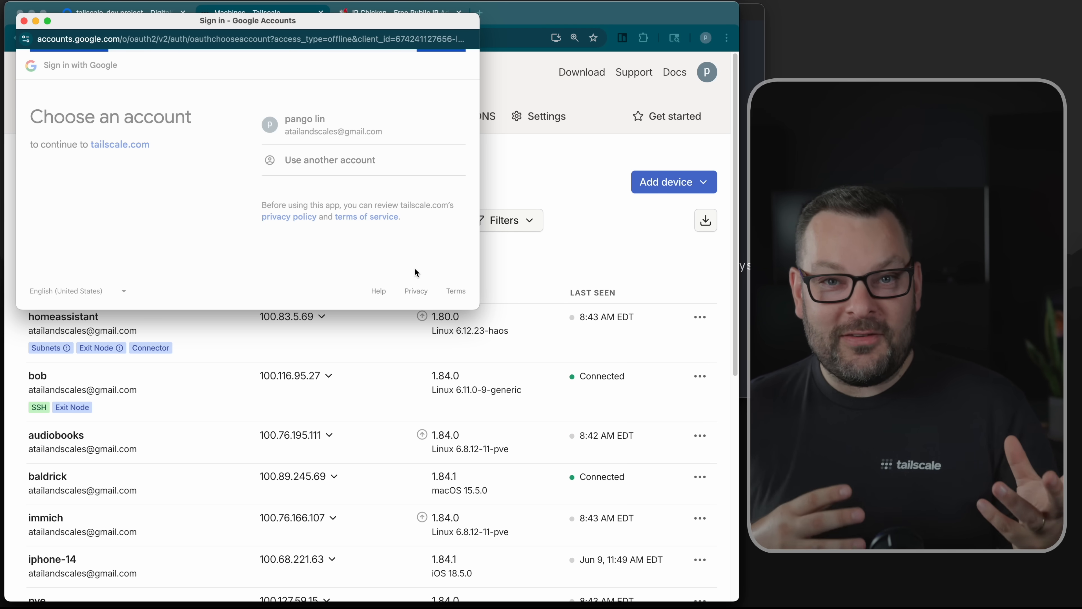
pyautogui.click(304, 125)
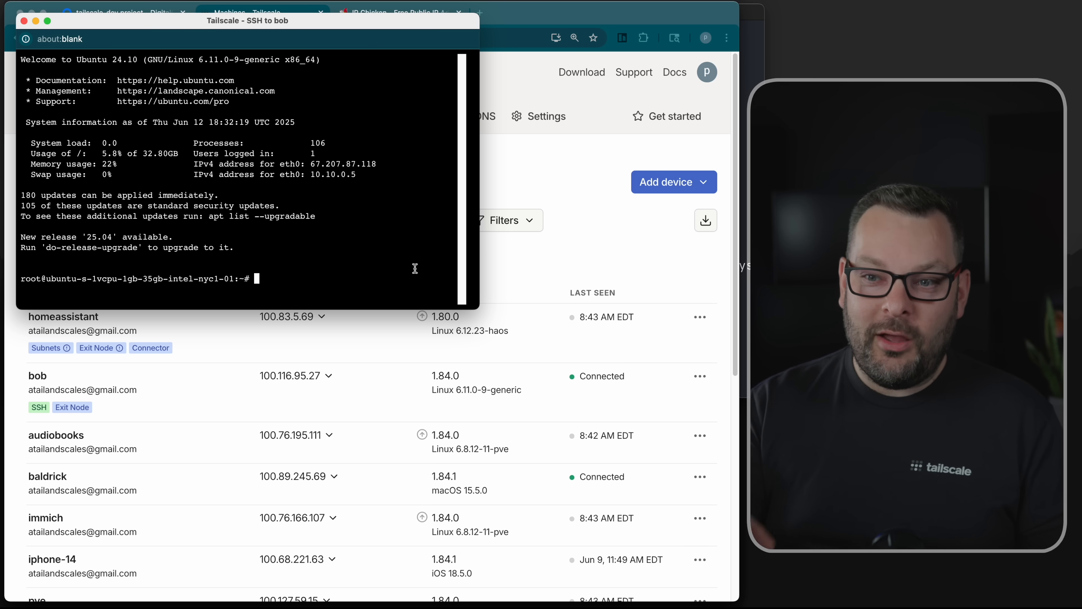
pyautogui.moveTo(406, 262)
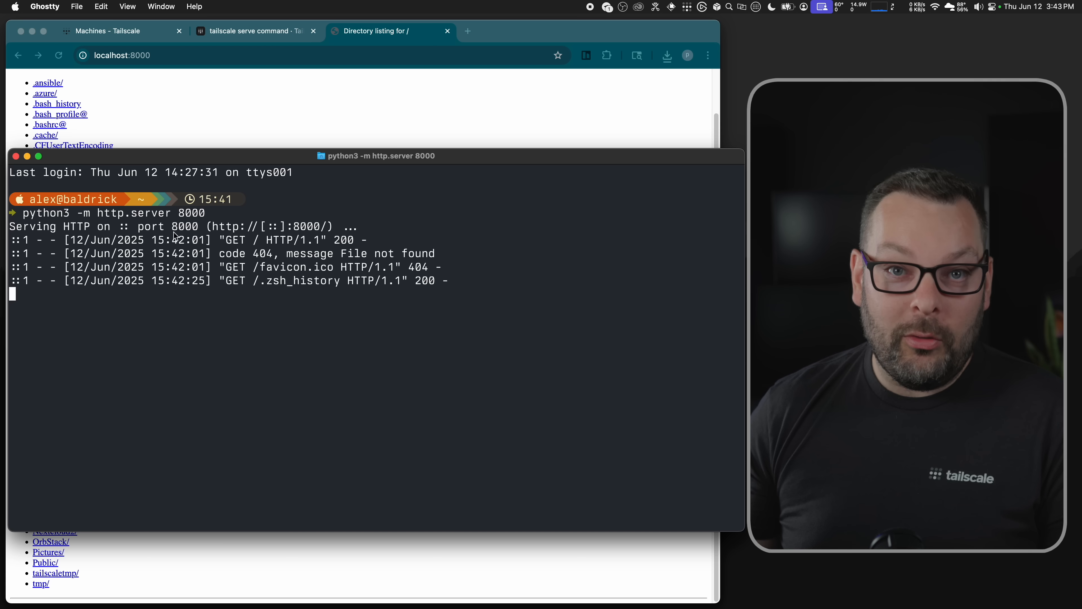
pyautogui.moveTo(175, 85)
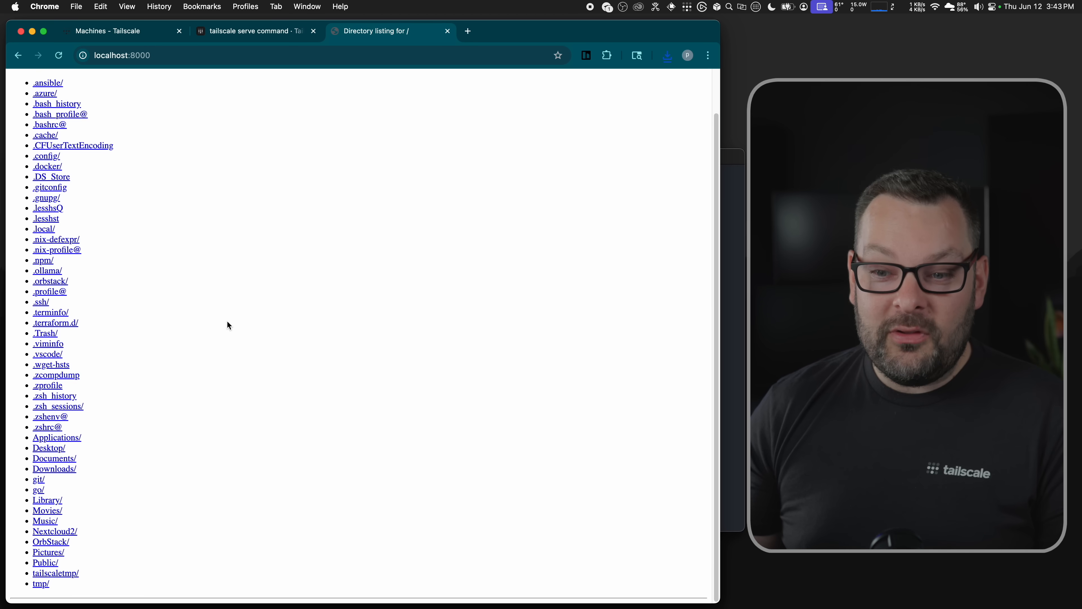
# Step: Run python3 -m http.server 8000 to serve the home folder locally
pyautogui.click(48, 552)
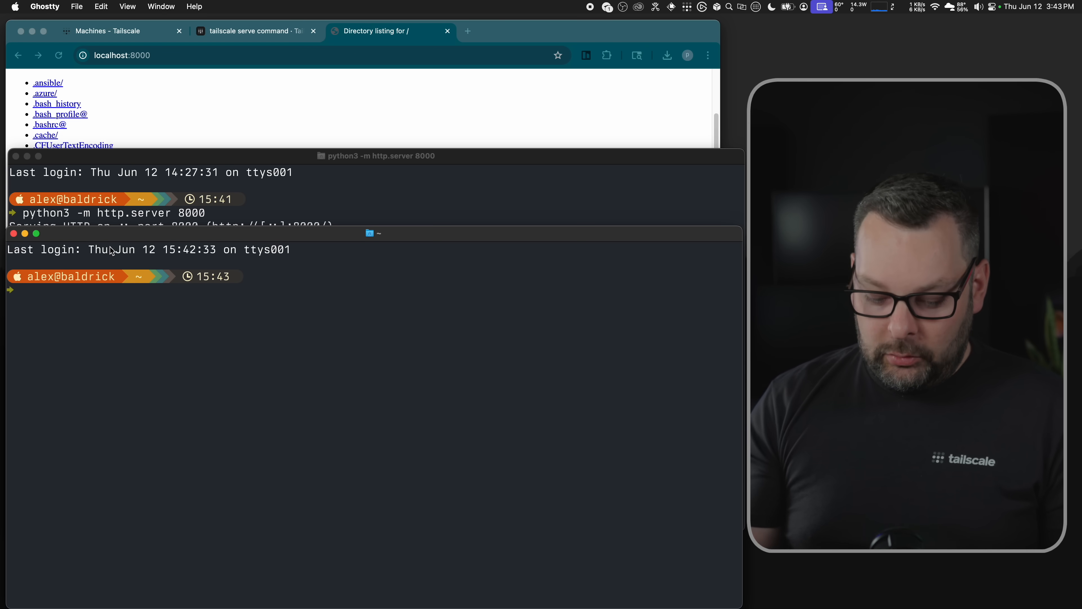
# Step: Run tailscale serve reset in a new terminal window to clear existing serve config
pyautogui.write('tailscale serve reset')
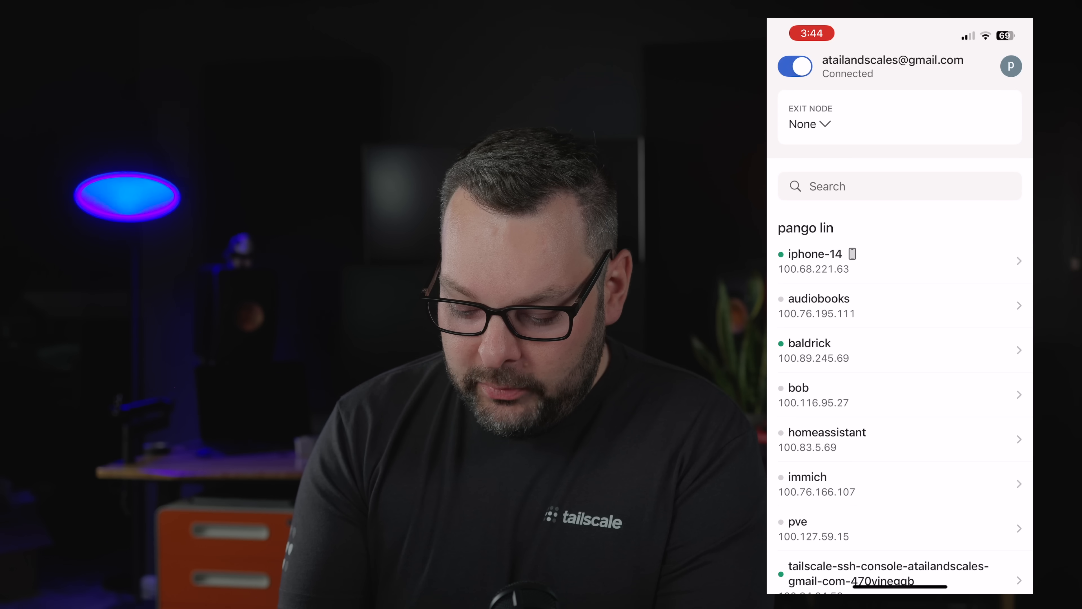
# Step: Scroll the iOS device list and show baldrick's details with MagicDNS name and IP addresses
pyautogui.scroll(-3)
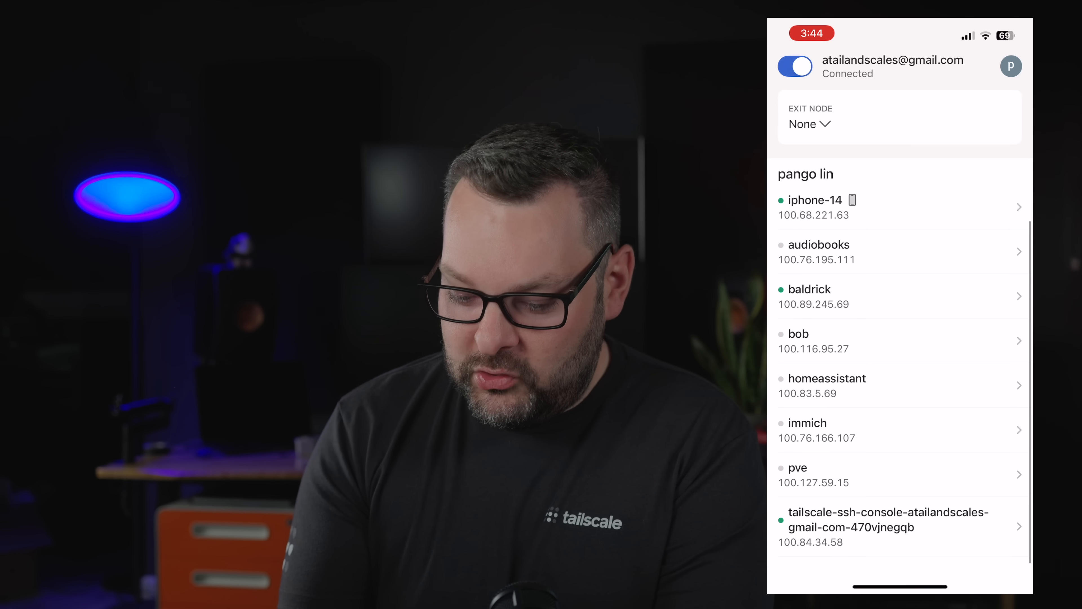
pyautogui.click(808, 296)
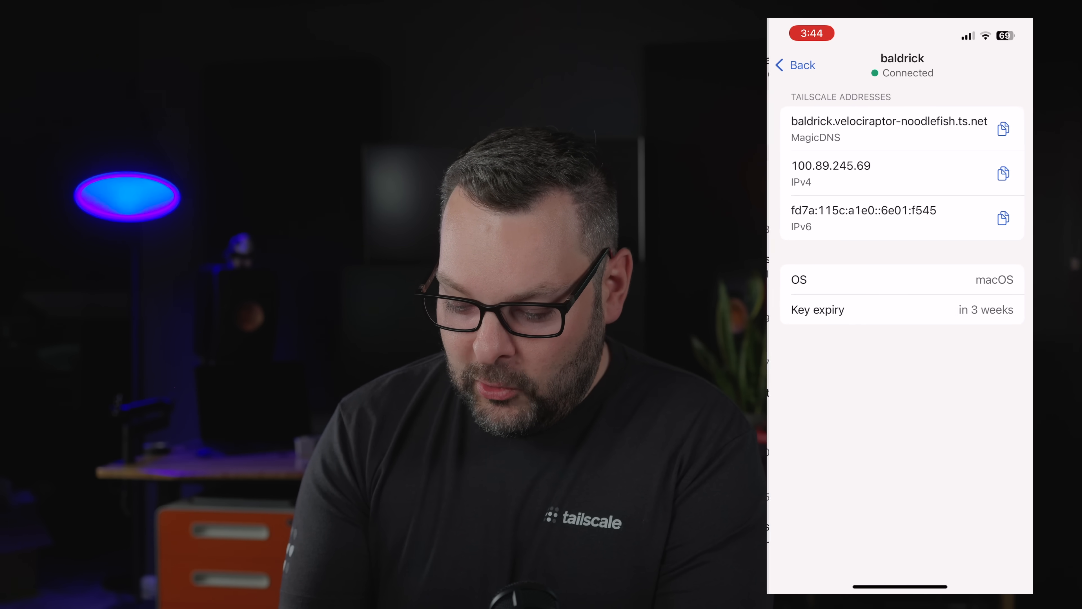